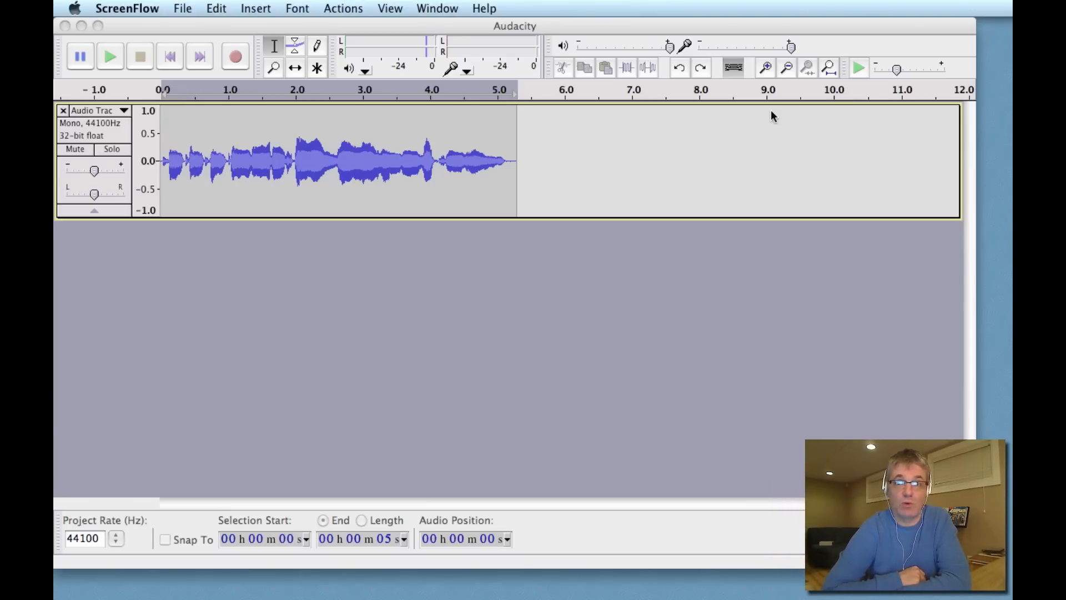
{"action": "mouse_move", "coordinate": [473, 269]}
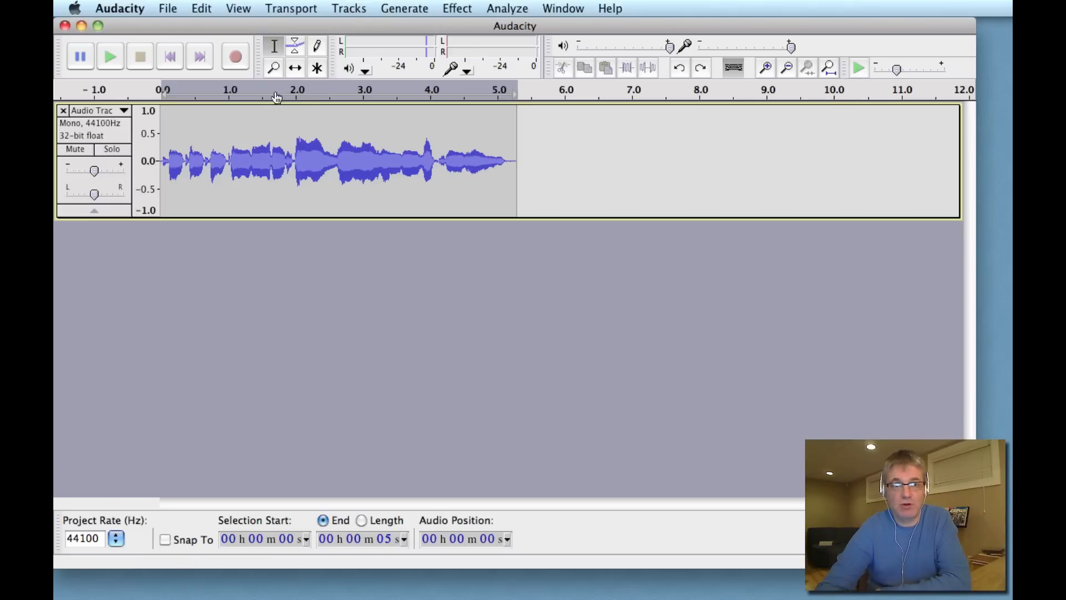
{"action": "mouse_move", "coordinate": [110, 55]}
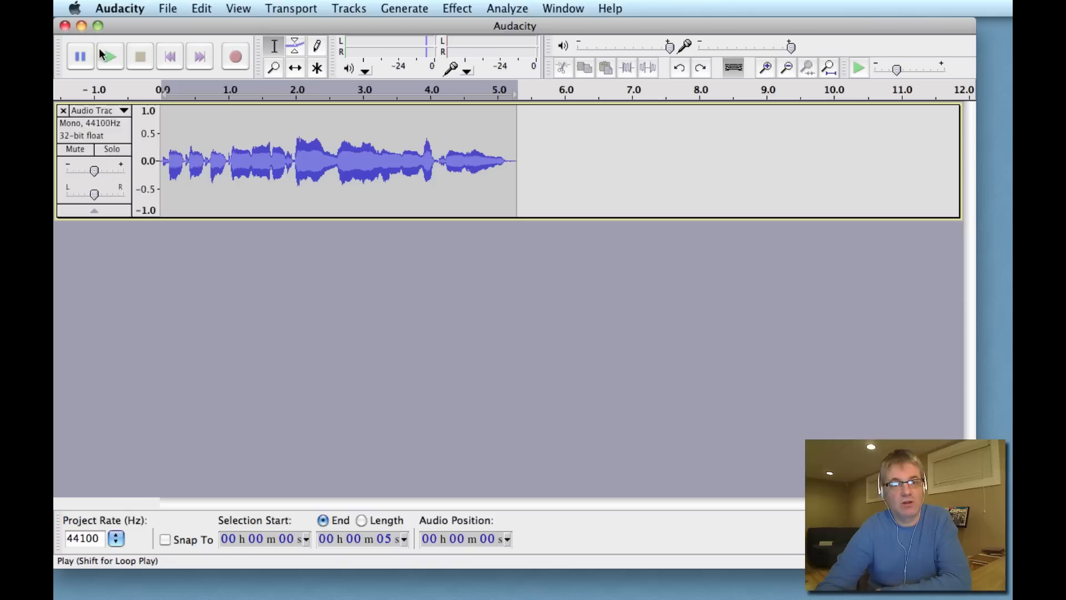
{"action": "mouse_move", "coordinate": [109, 55]}
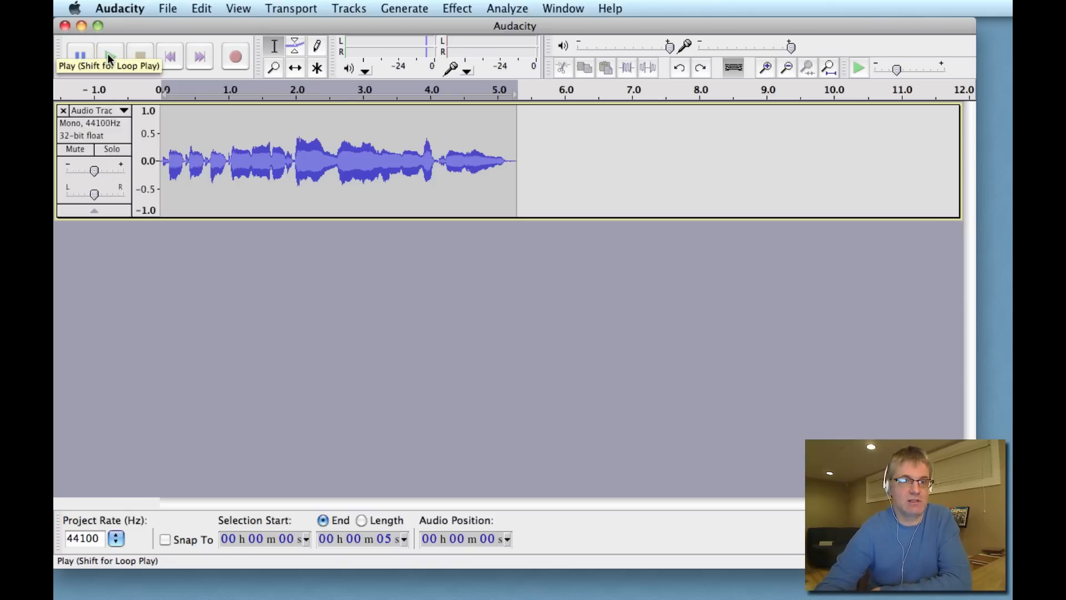
Play the vocal briefly, then stop playback.
{"action": "left_click", "coordinate": [110, 56]}
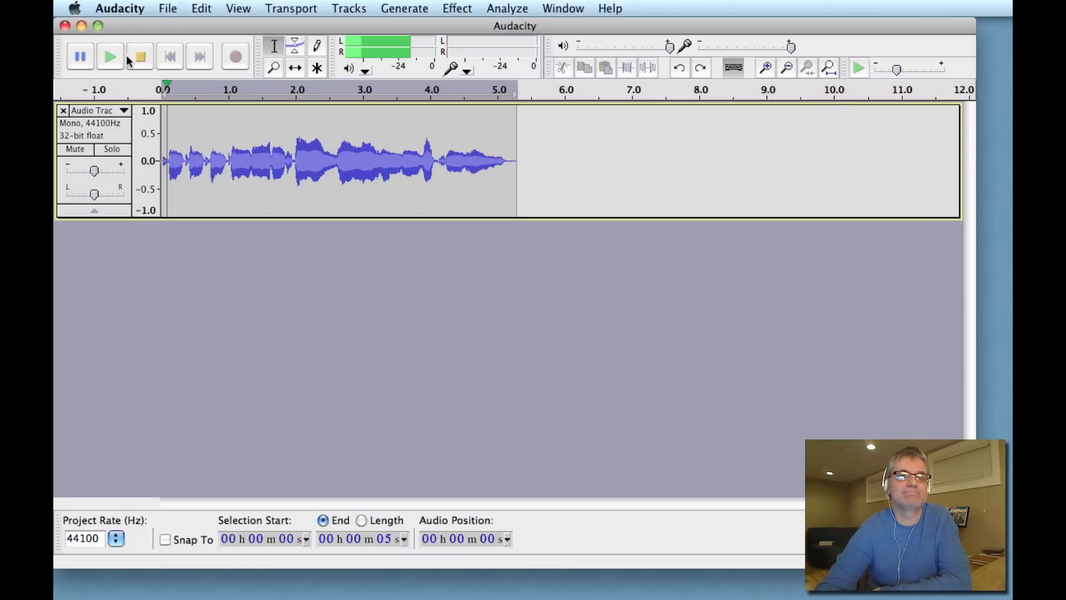
{"action": "left_click", "coordinate": [139, 55]}
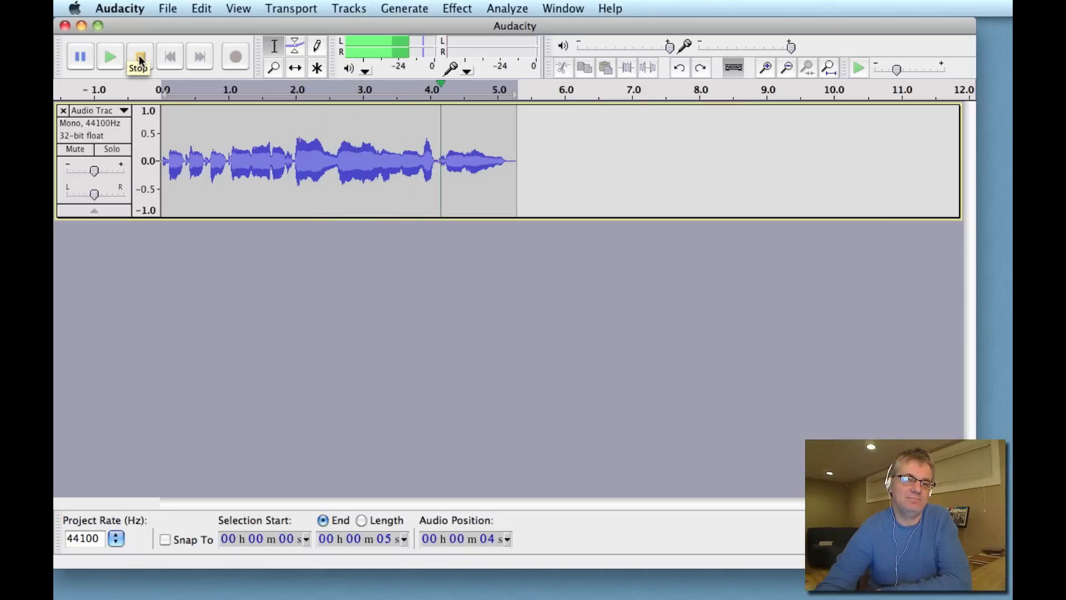
{"action": "left_click", "coordinate": [140, 57]}
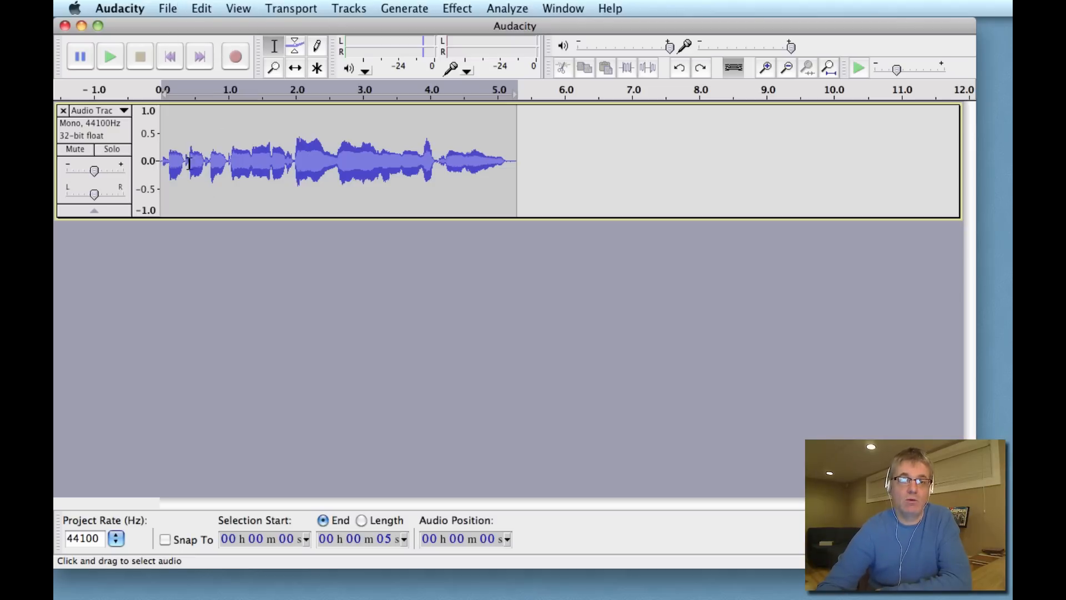
Duplicate the vocal track via the Edit menu and mute the new copy.
{"action": "left_click", "coordinate": [201, 8]}
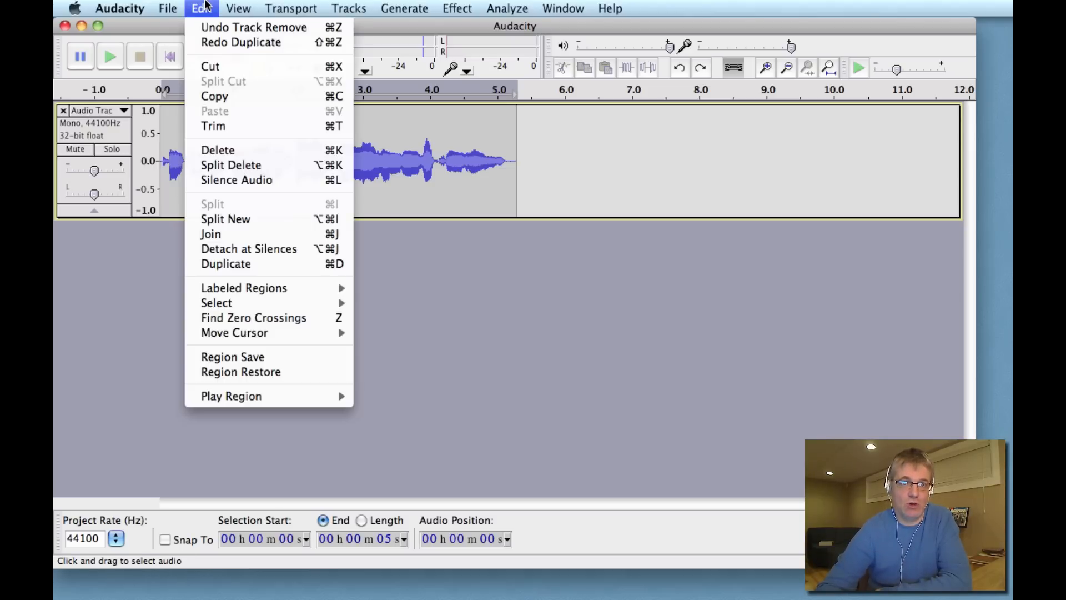
{"action": "mouse_move", "coordinate": [275, 263]}
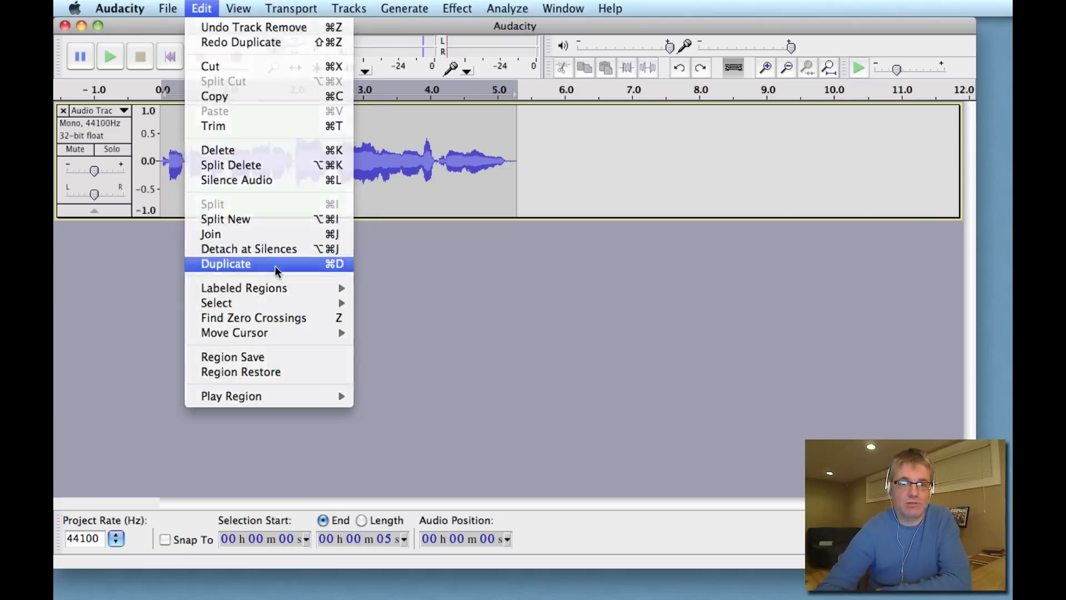
{"action": "left_click", "coordinate": [225, 263]}
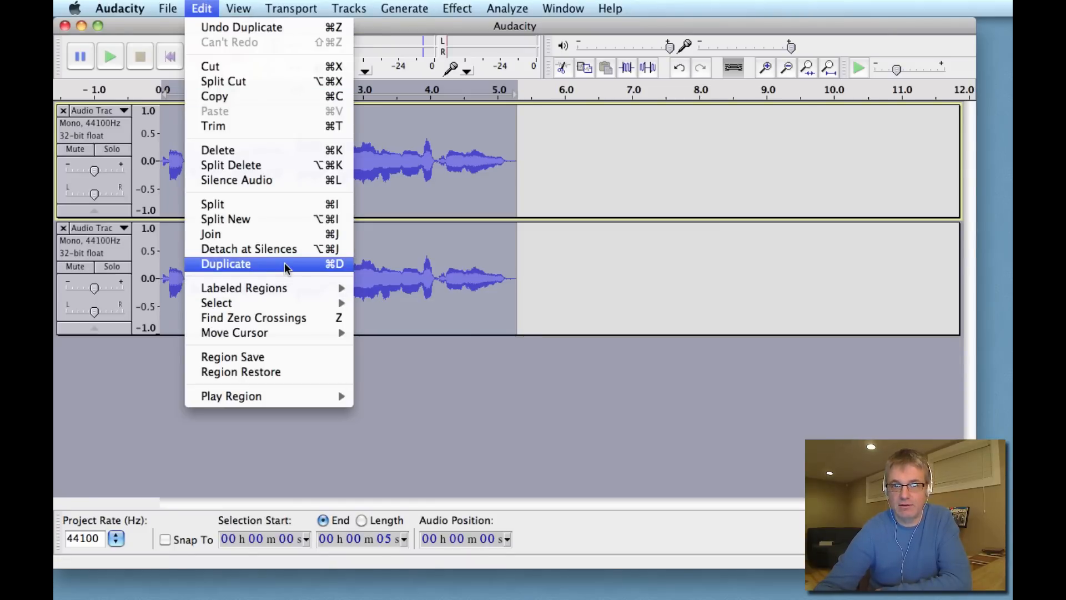
{"action": "left_click", "coordinate": [225, 263]}
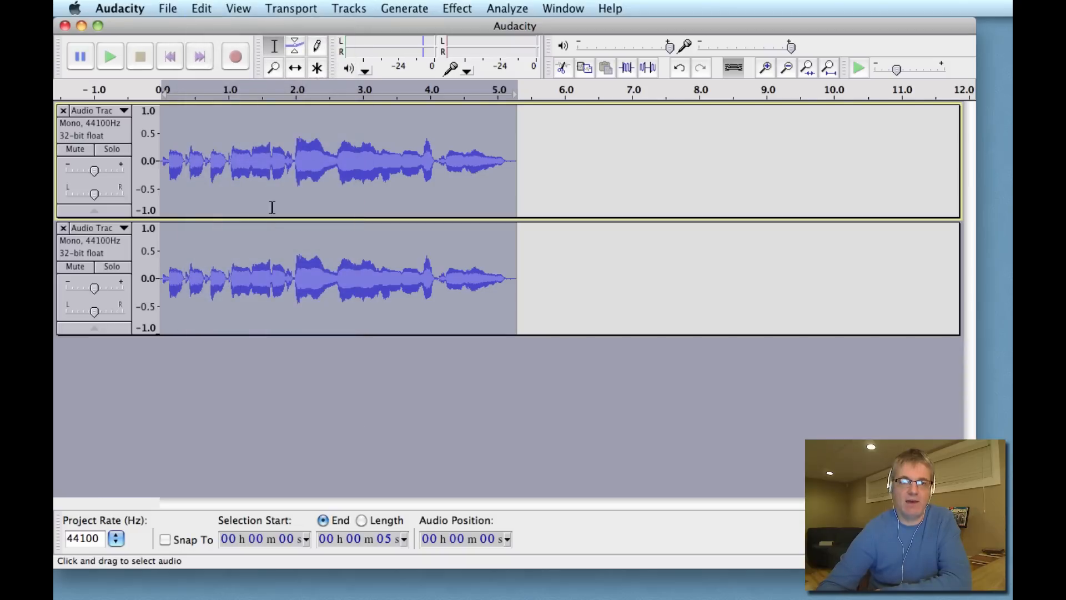
{"action": "mouse_move", "coordinate": [66, 277]}
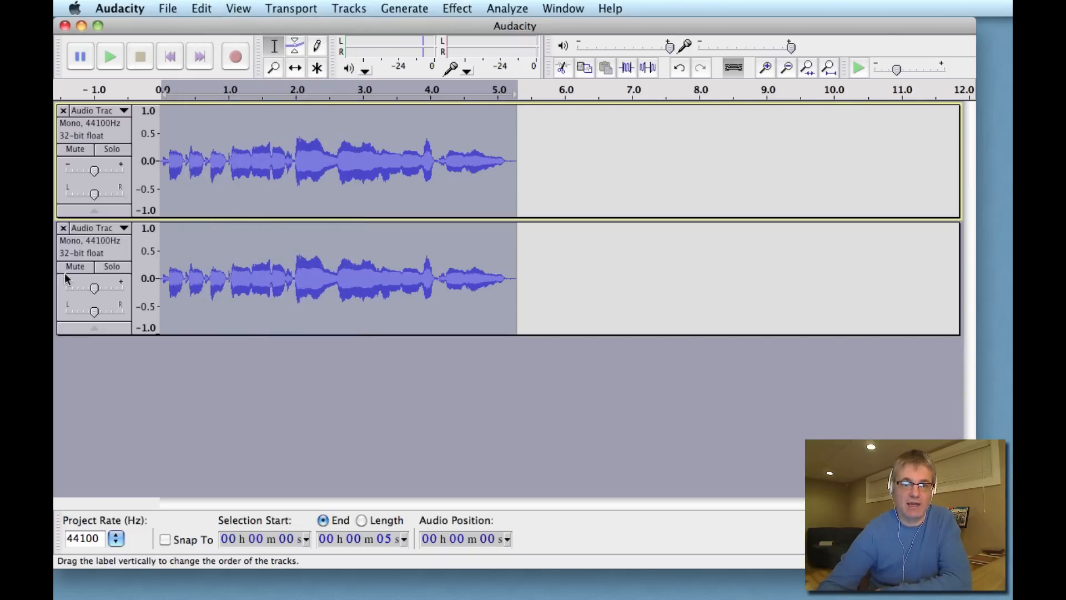
{"action": "left_click", "coordinate": [75, 266]}
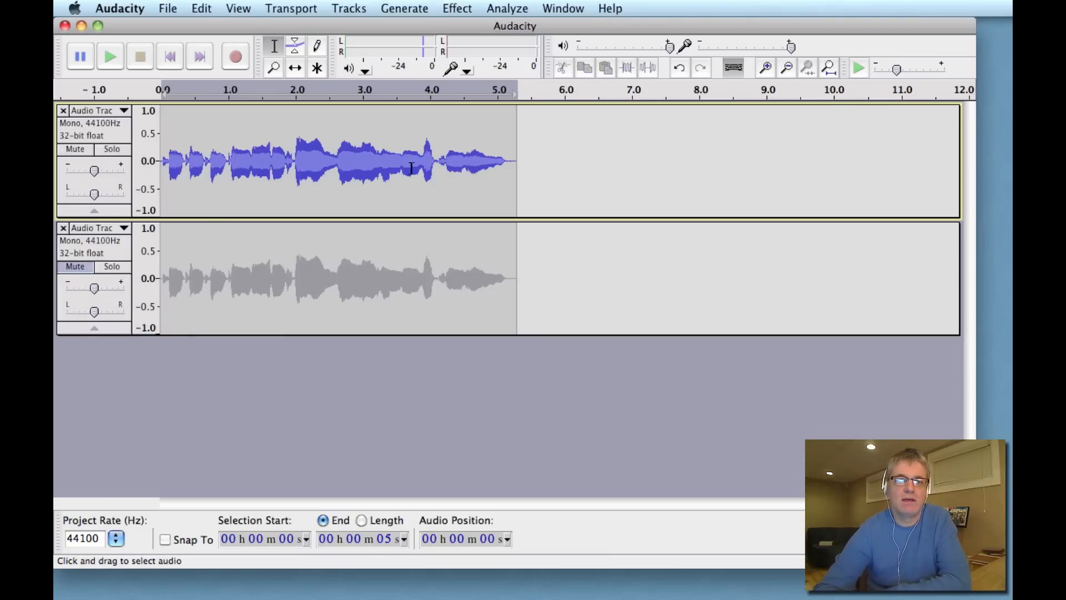
Select the whole original vocal and apply Echo with a 0.2 decay factor.
{"action": "left_click_drag", "start_coordinate": [293, 161], "coordinate": [515, 161]}
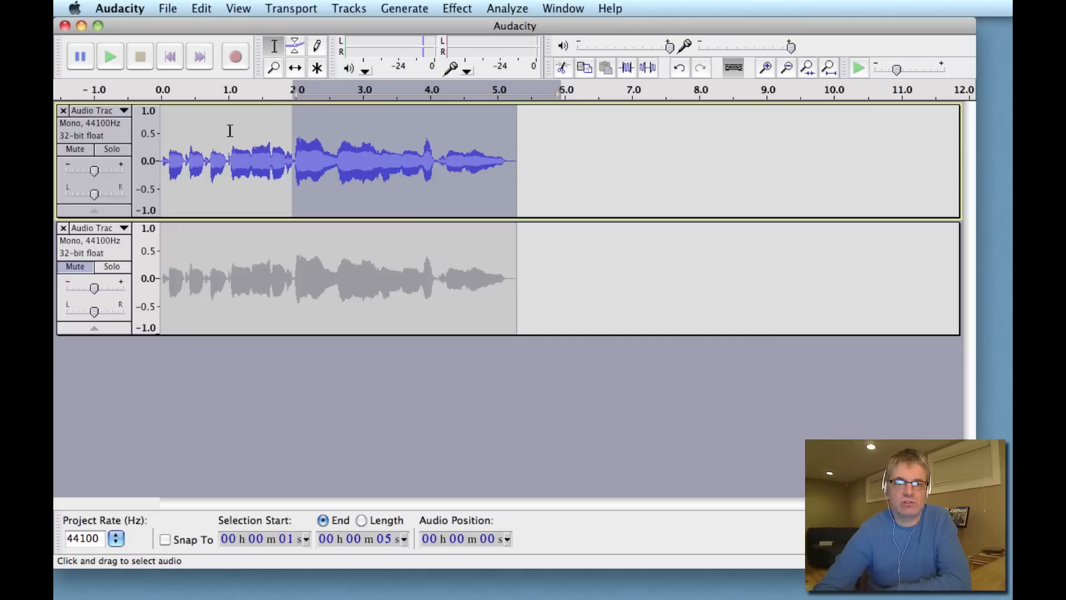
{"action": "left_click", "coordinate": [526, 161]}
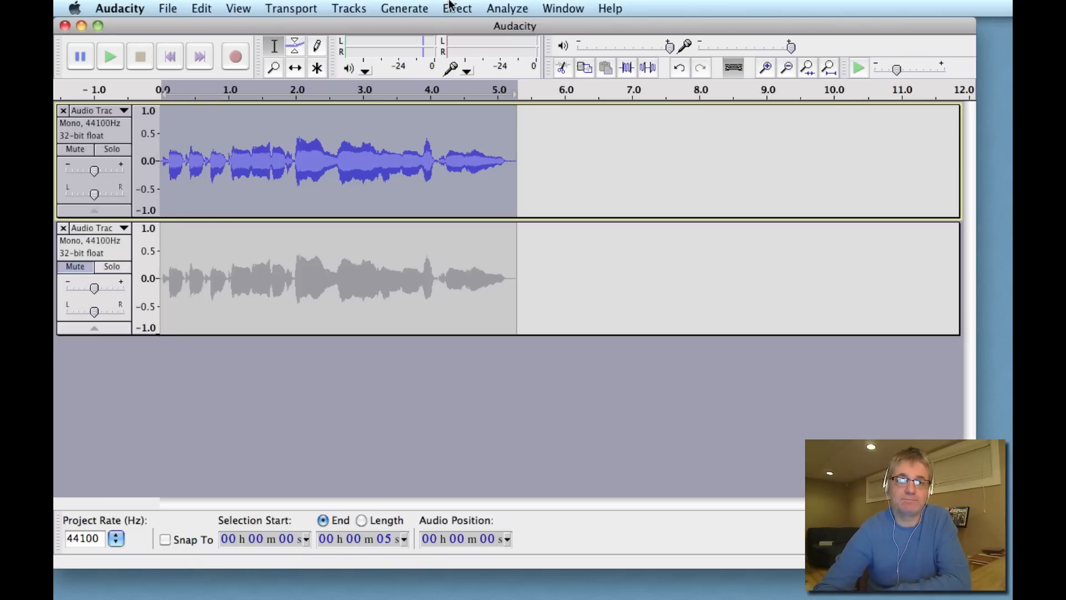
{"action": "left_click", "coordinate": [456, 8]}
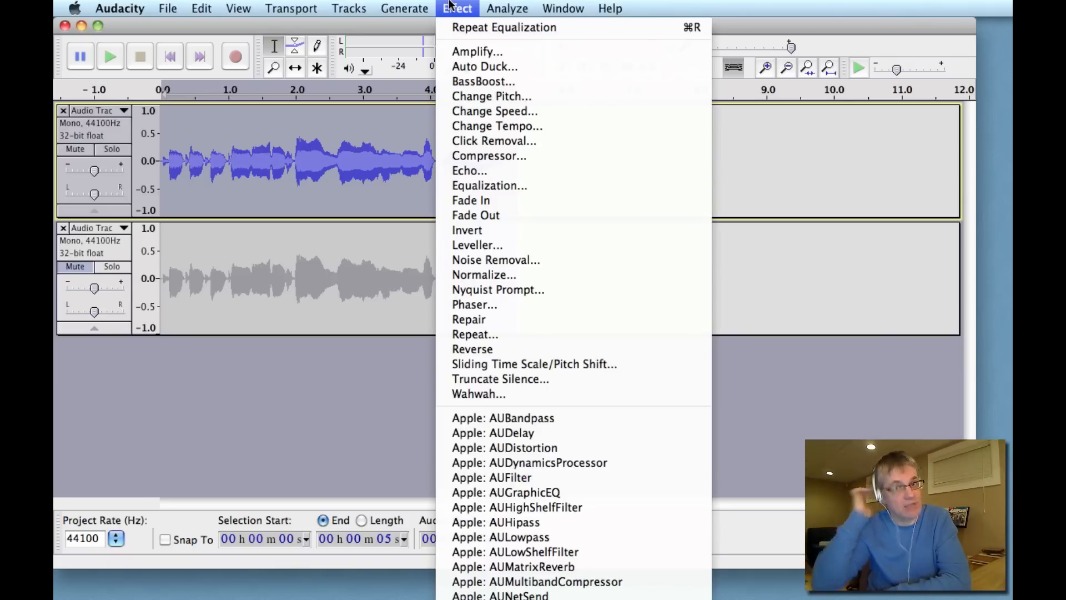
{"action": "mouse_move", "coordinate": [469, 318]}
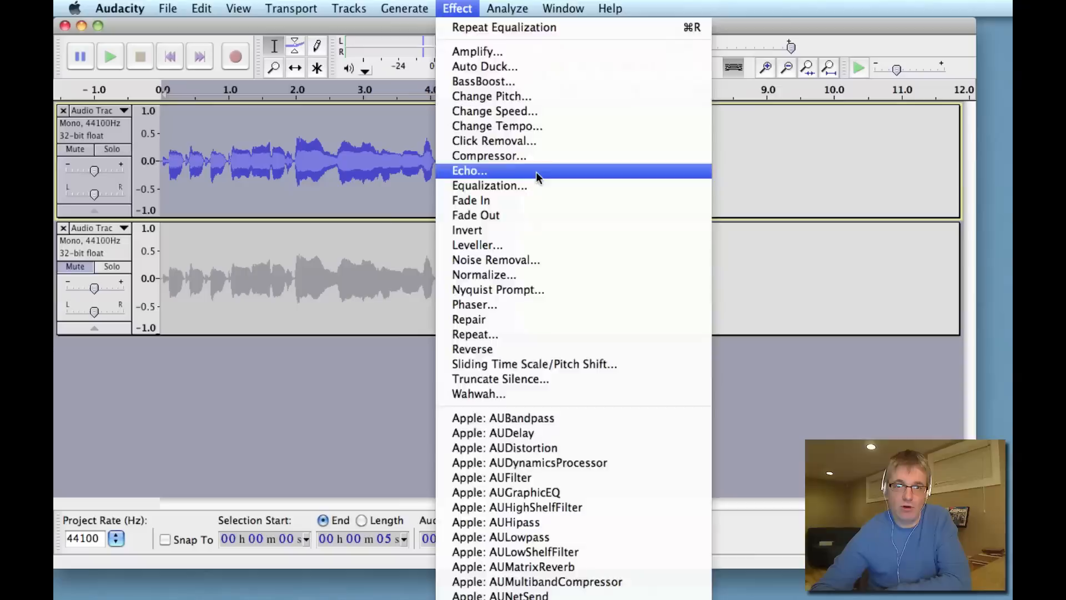
{"action": "left_click", "coordinate": [469, 171]}
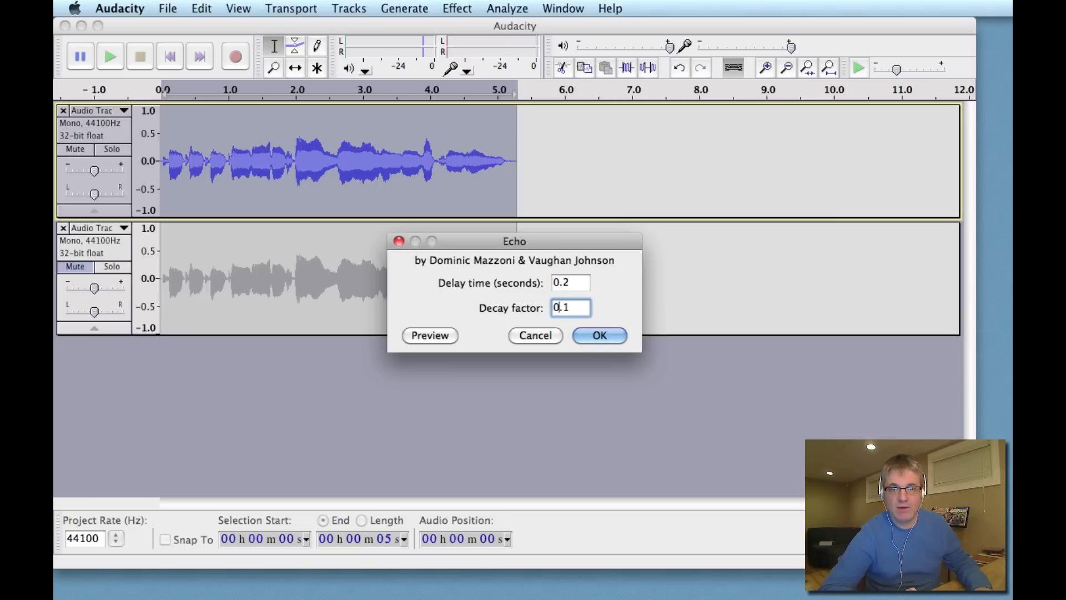
{"action": "type", "text": "0.2"}
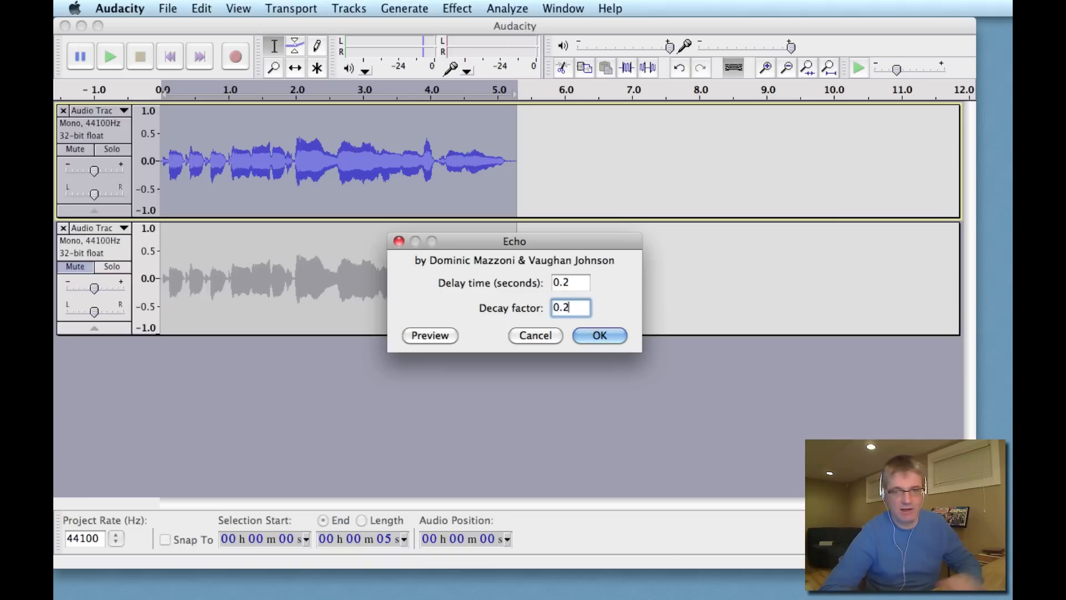
{"action": "left_click", "coordinate": [598, 336]}
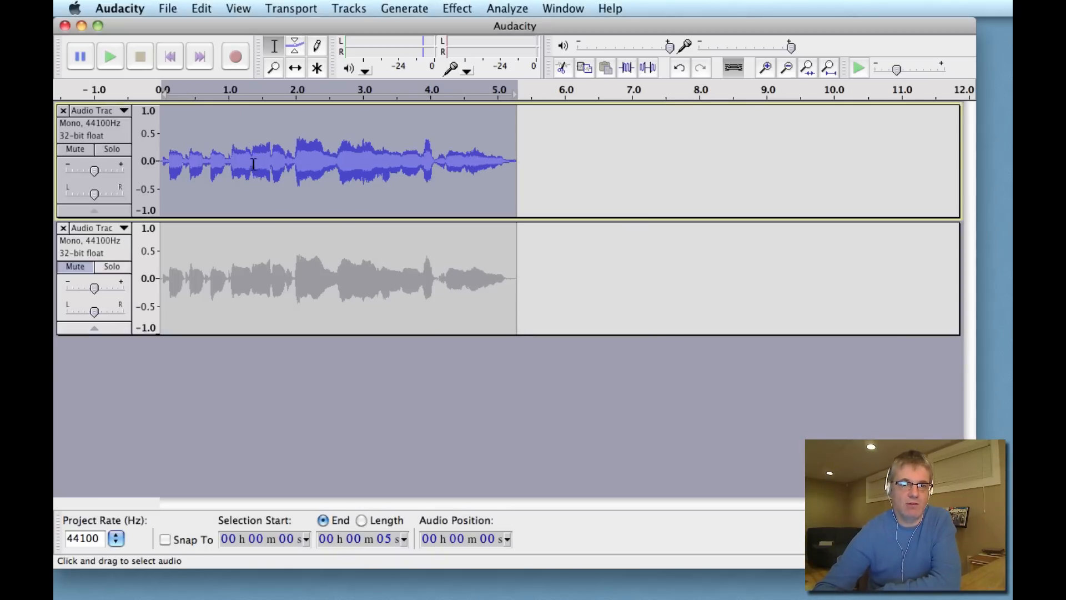
{"action": "mouse_move", "coordinate": [278, 258]}
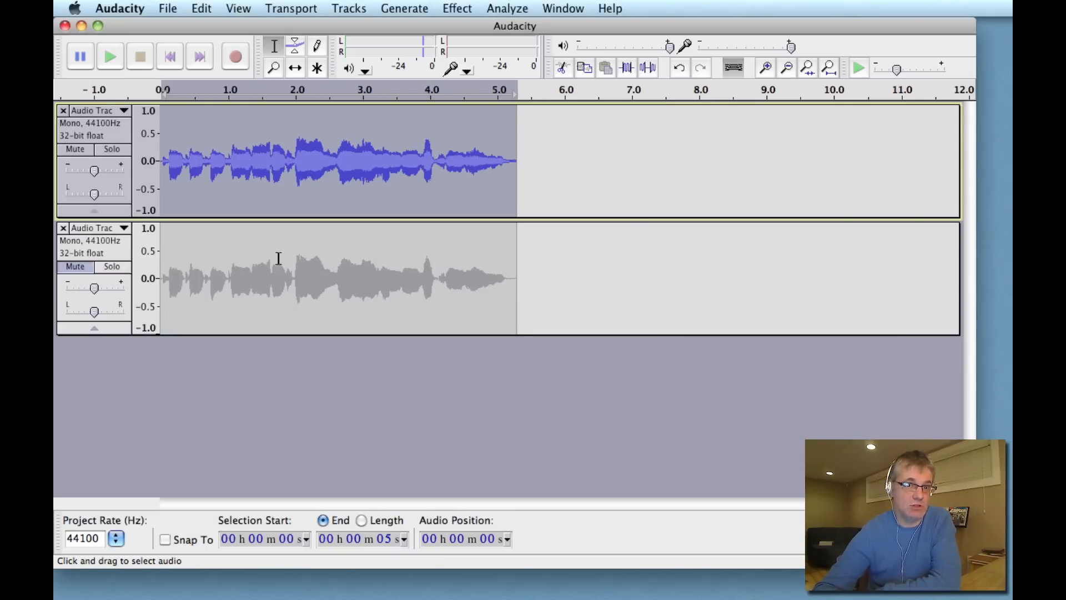
{"action": "mouse_move", "coordinate": [285, 263]}
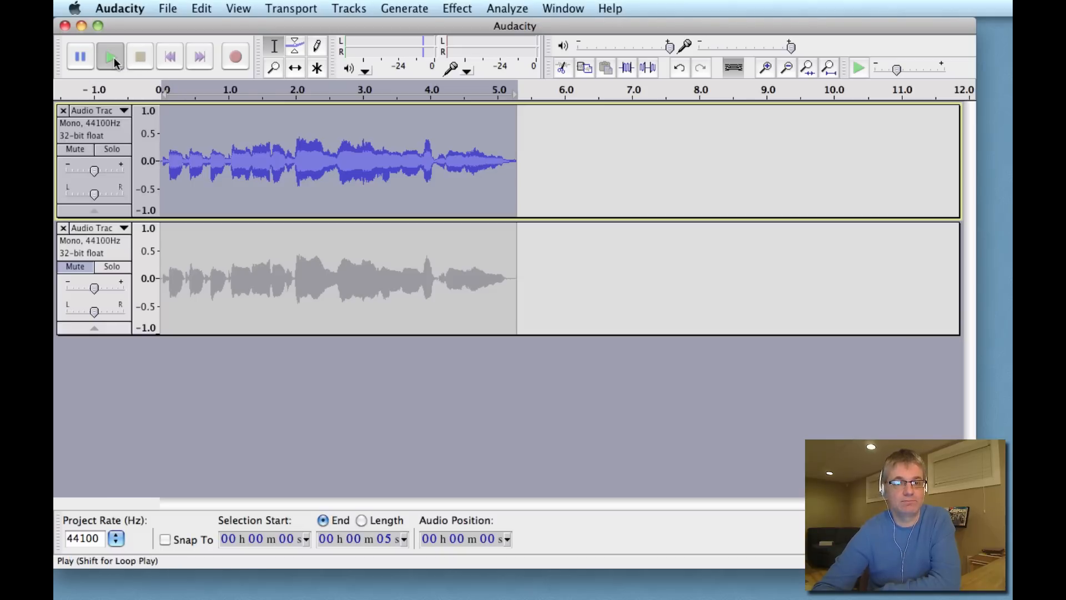
{"action": "left_click", "coordinate": [110, 56]}
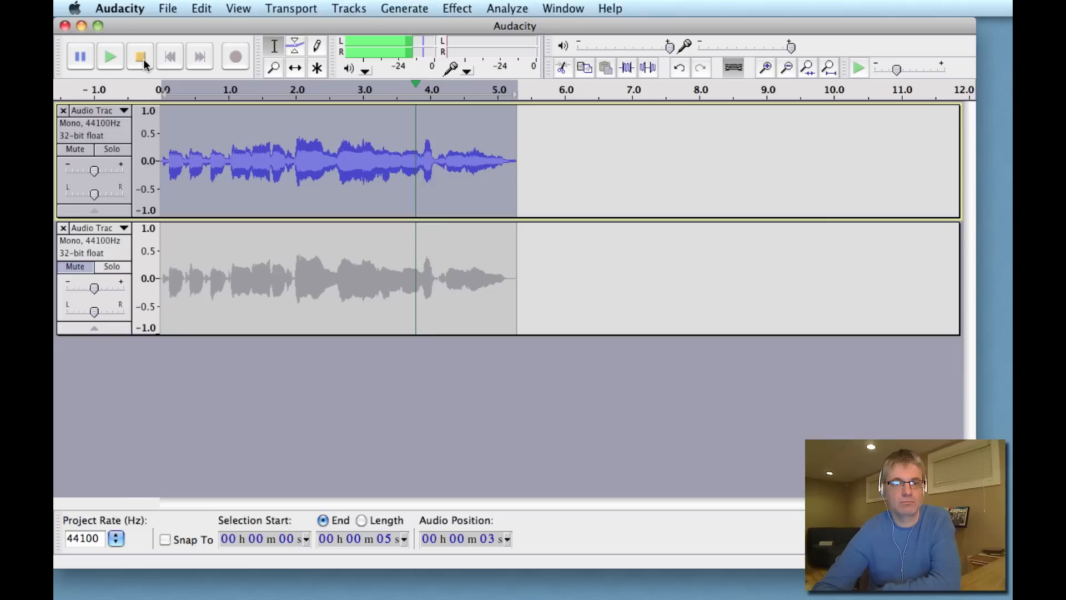
{"action": "left_click", "coordinate": [139, 57]}
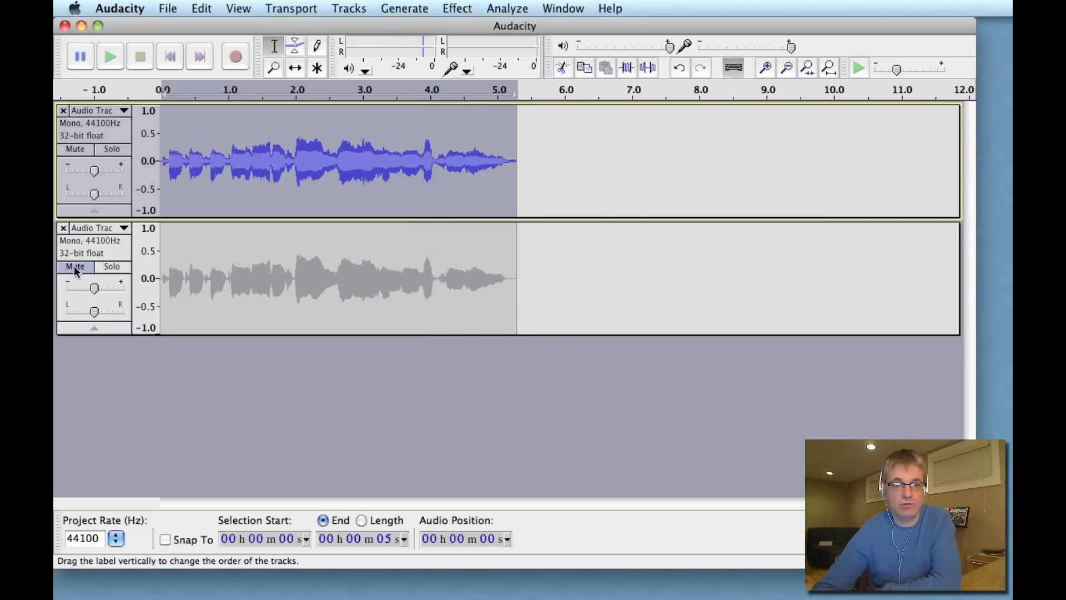
Unmute the duplicate track, play both vocals together, and stop playback.
{"action": "left_click", "coordinate": [75, 266]}
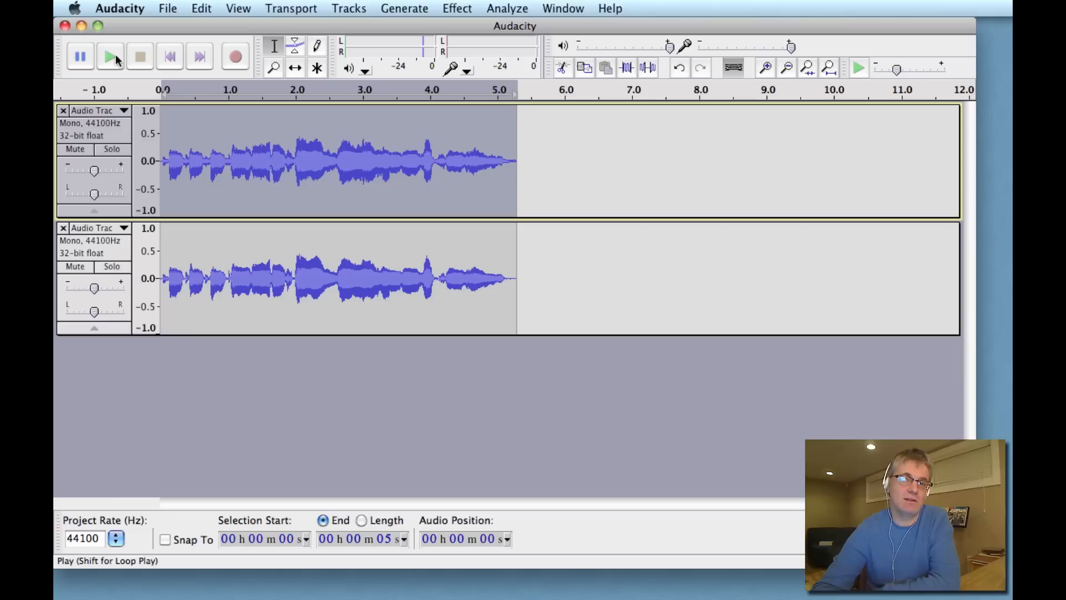
{"action": "left_click", "coordinate": [110, 55]}
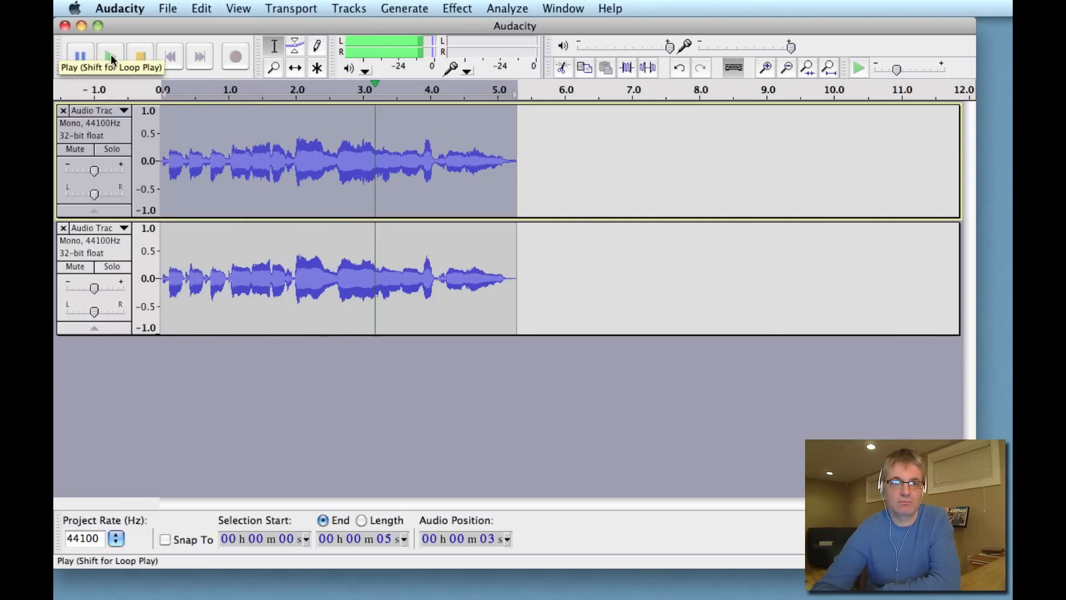
{"action": "left_click", "coordinate": [110, 56]}
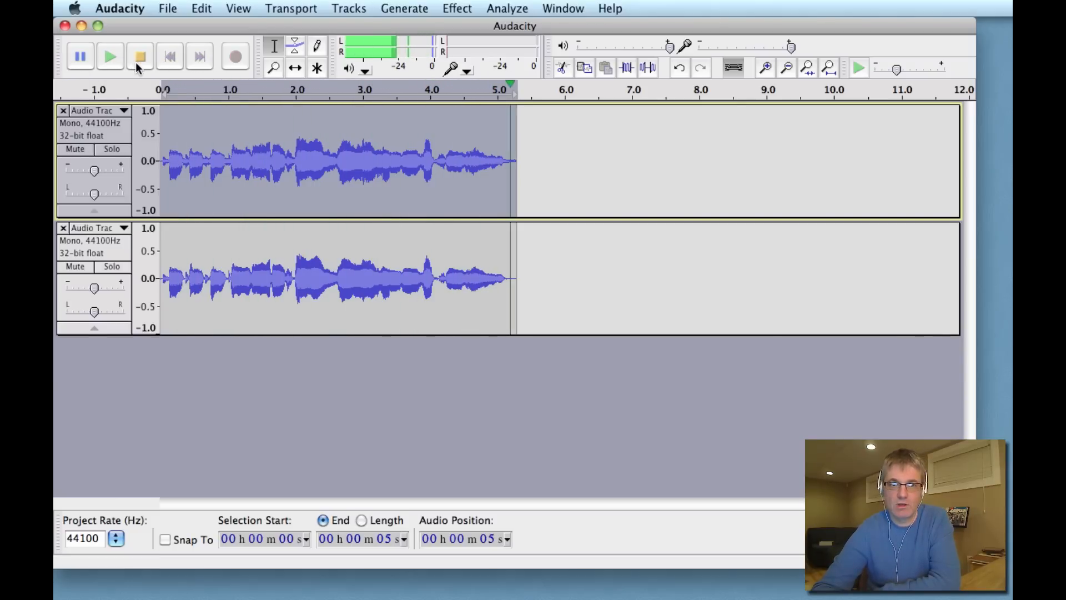
{"action": "left_click", "coordinate": [140, 57]}
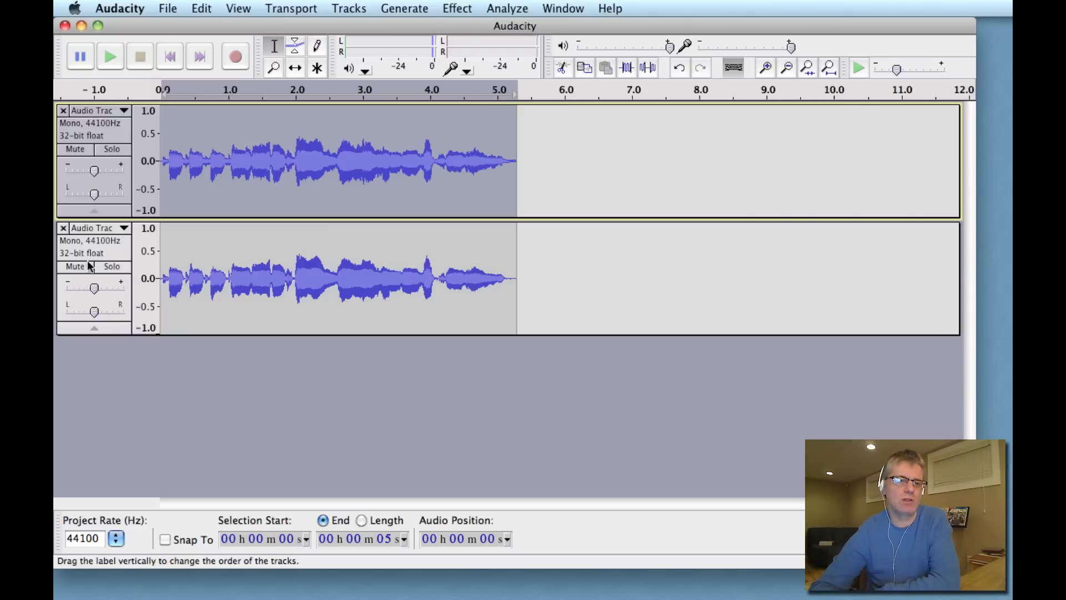
{"action": "left_click", "coordinate": [75, 266]}
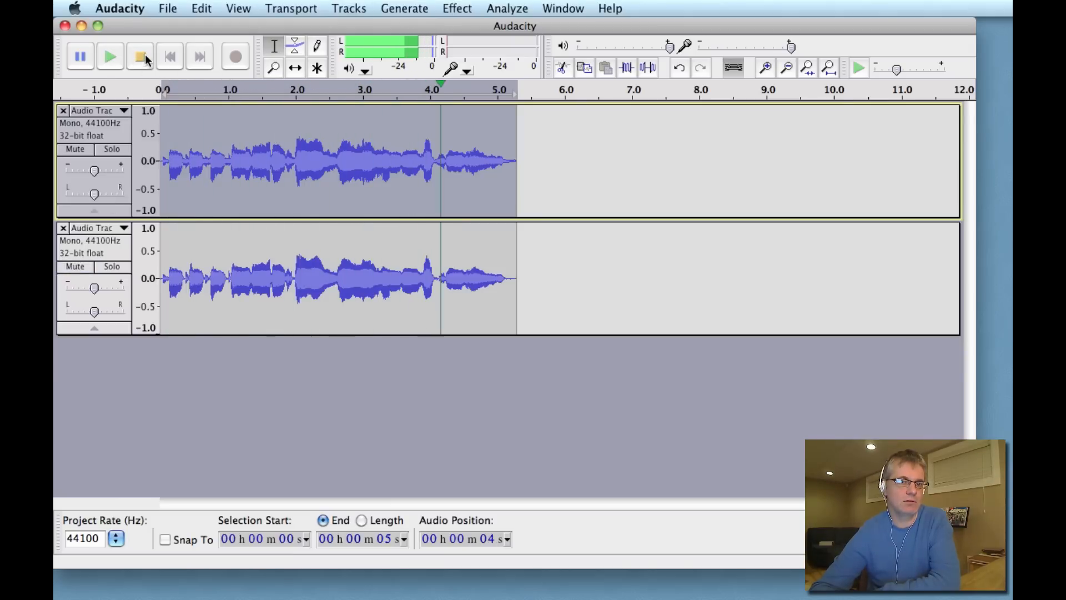
{"action": "left_click", "coordinate": [139, 55]}
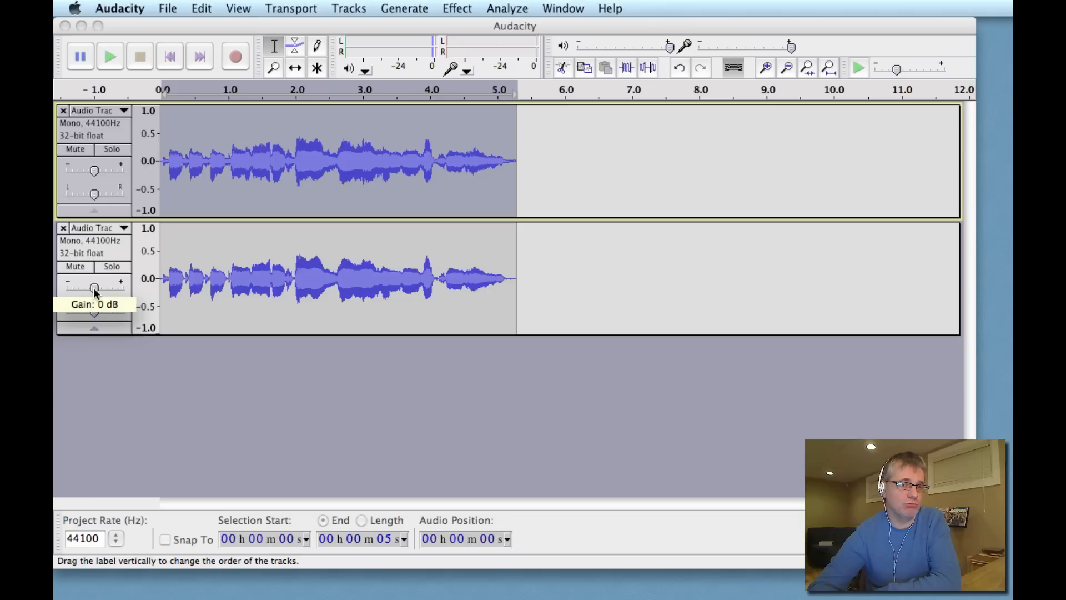
{"action": "left_click_drag", "start_coordinate": [95, 287], "coordinate": [91, 288]}
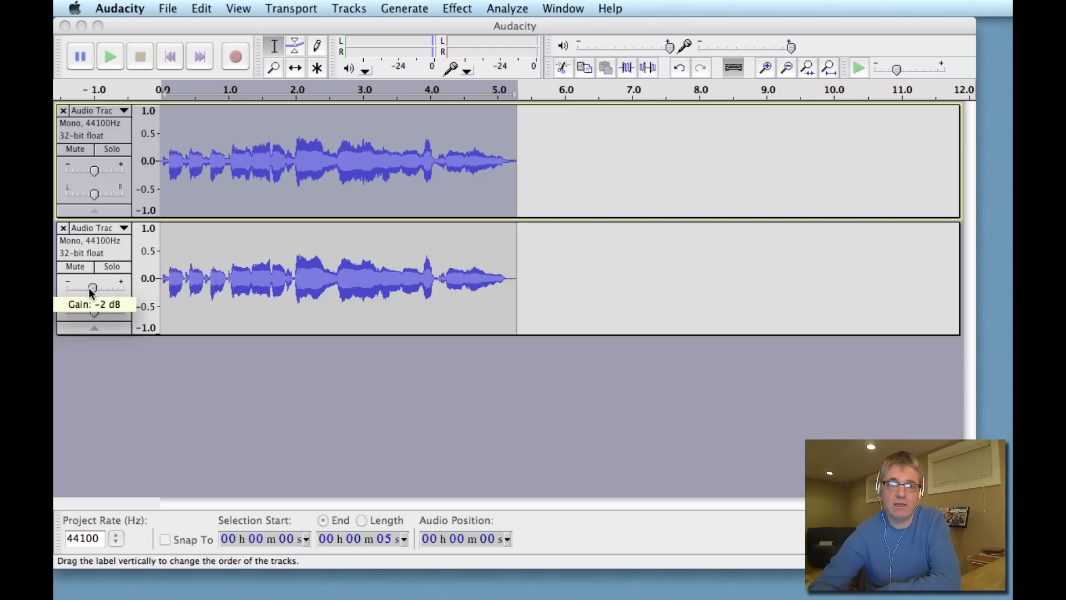
{"action": "left_click_drag", "start_coordinate": [91, 287], "coordinate": [99, 287]}
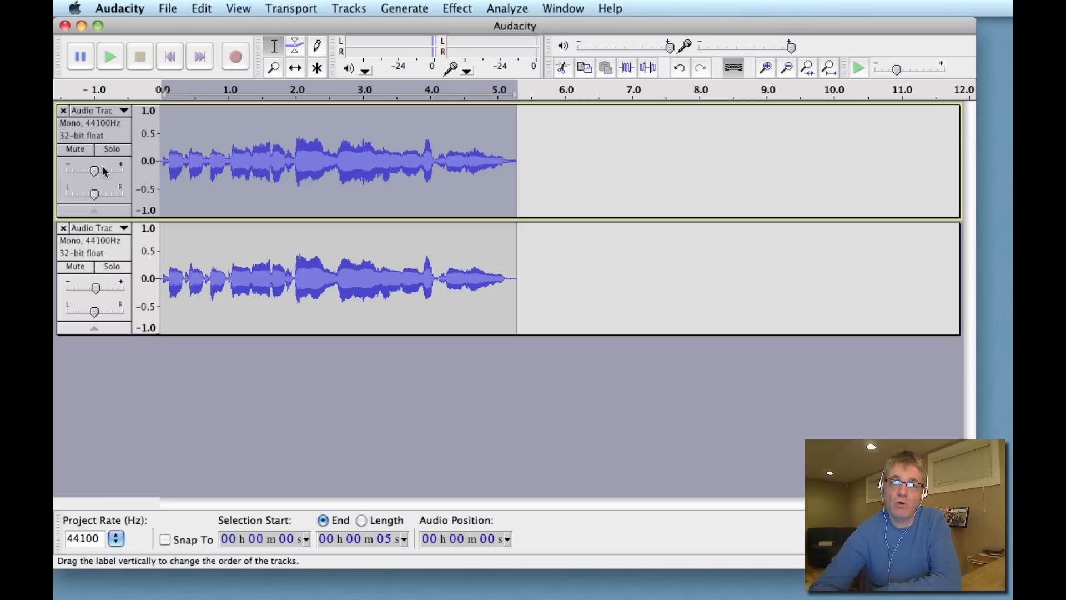
{"action": "left_click_drag", "start_coordinate": [95, 171], "coordinate": [92, 171]}
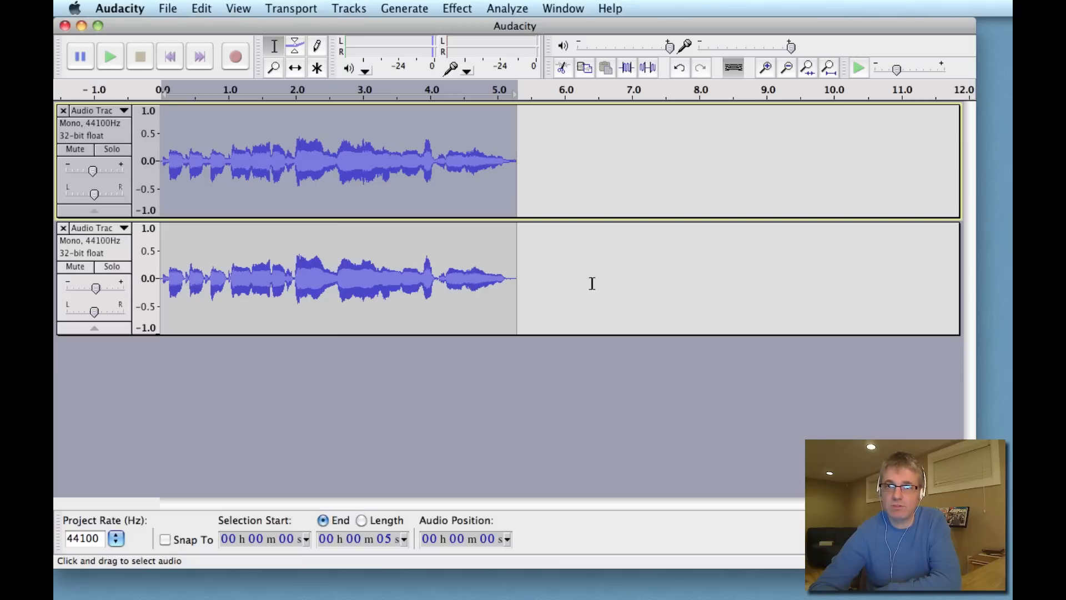
{"action": "mouse_move", "coordinate": [502, 225]}
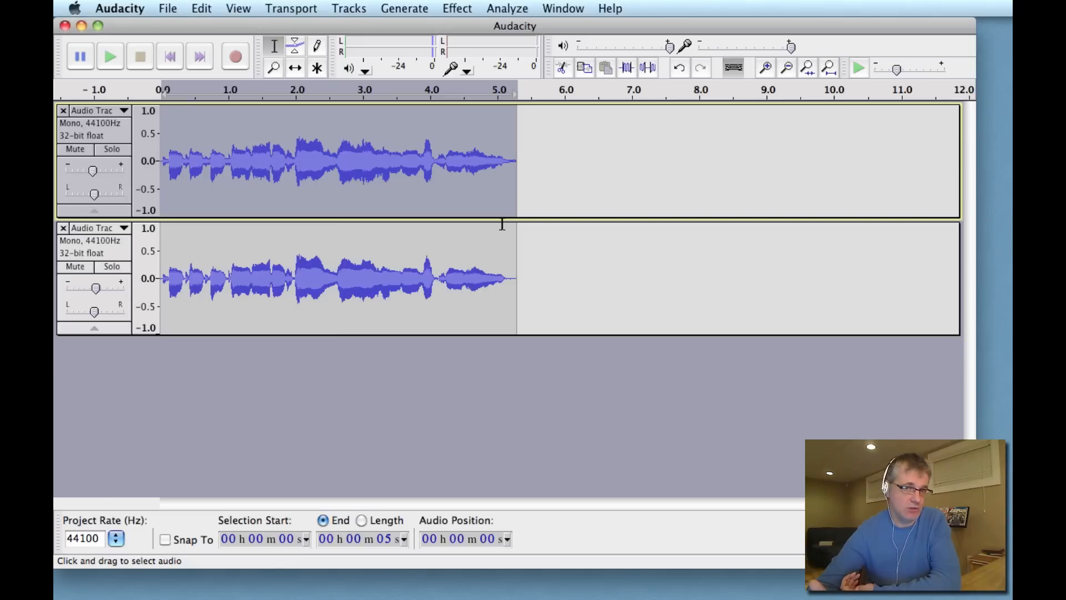
{"action": "left_click", "coordinate": [201, 8]}
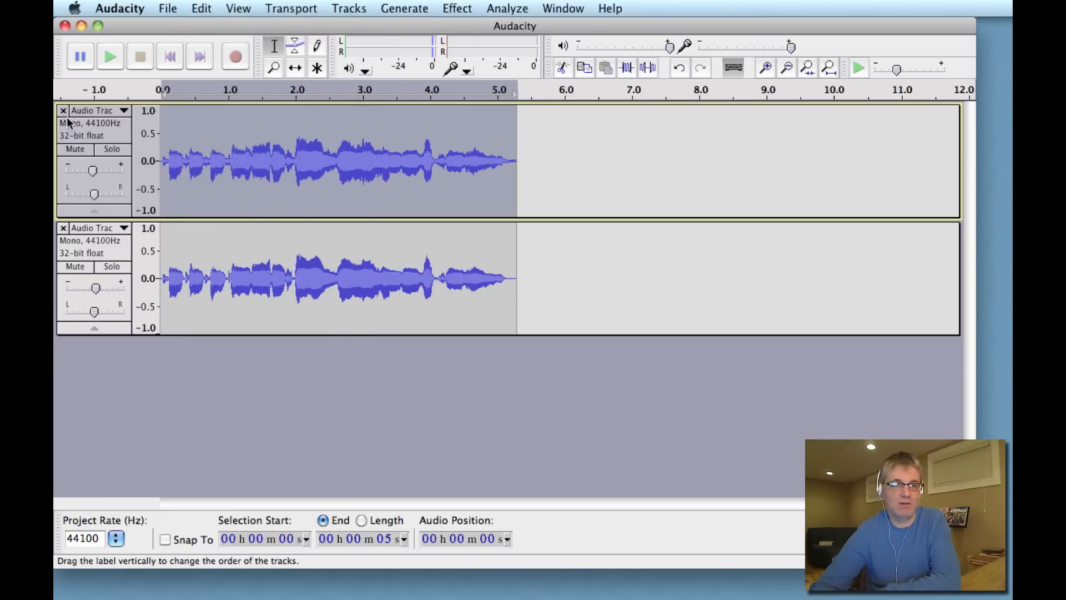
Remove the extra track, duplicate the vocal again, and open the Equalization effect.
{"action": "left_click", "coordinate": [63, 228]}
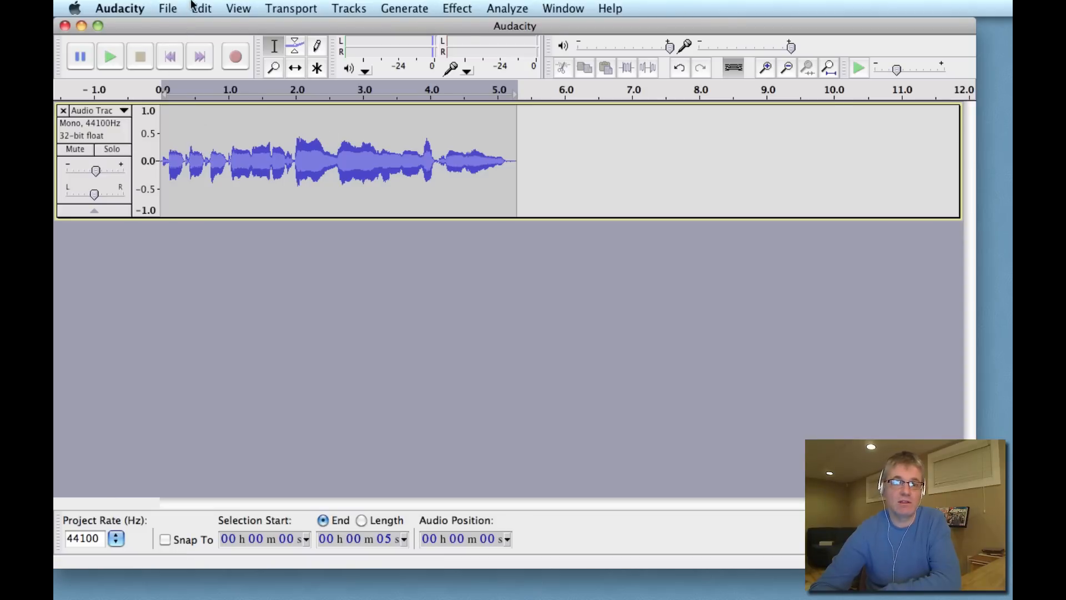
{"action": "left_click", "coordinate": [200, 9]}
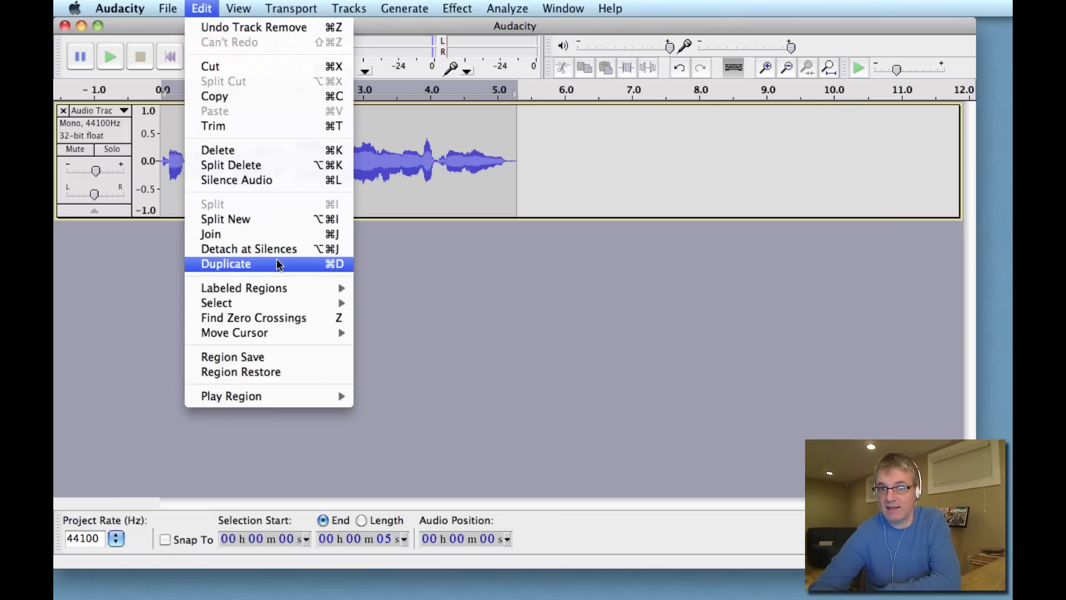
{"action": "left_click", "coordinate": [226, 264]}
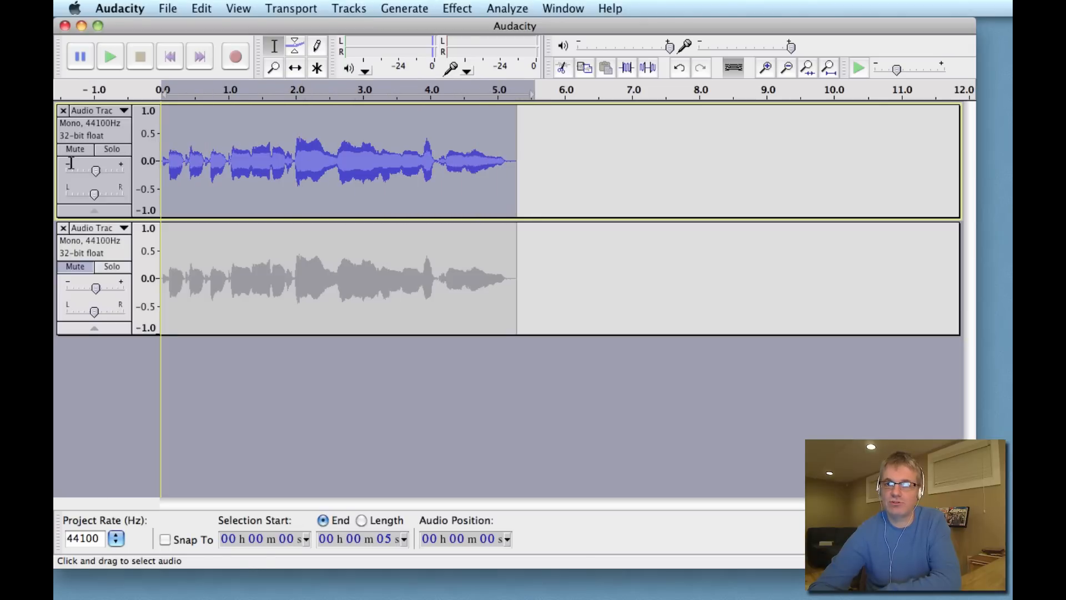
{"action": "left_click", "coordinate": [457, 8]}
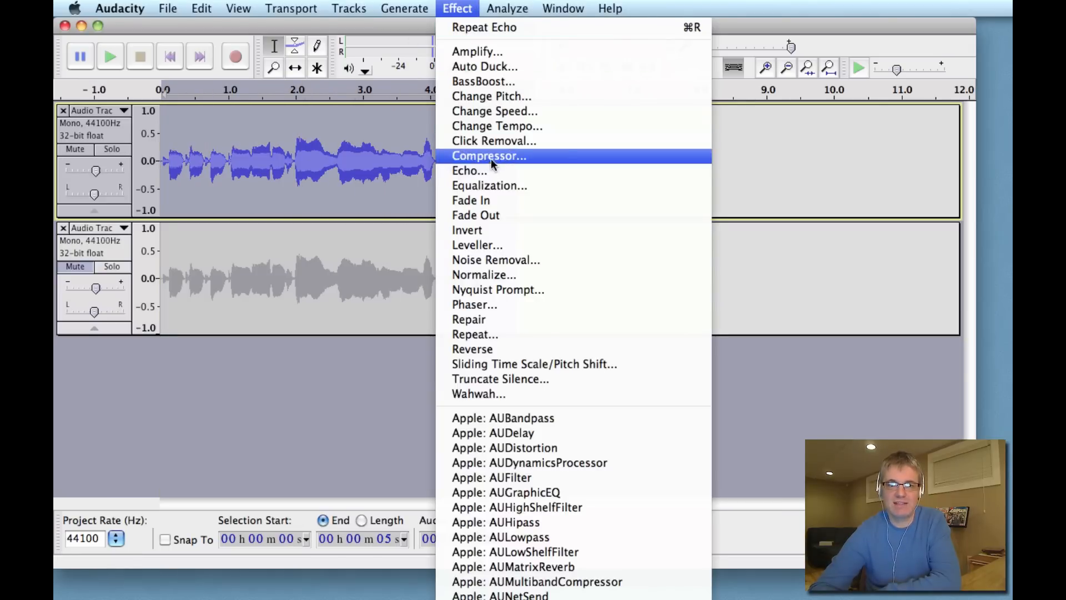
{"action": "left_click", "coordinate": [488, 185]}
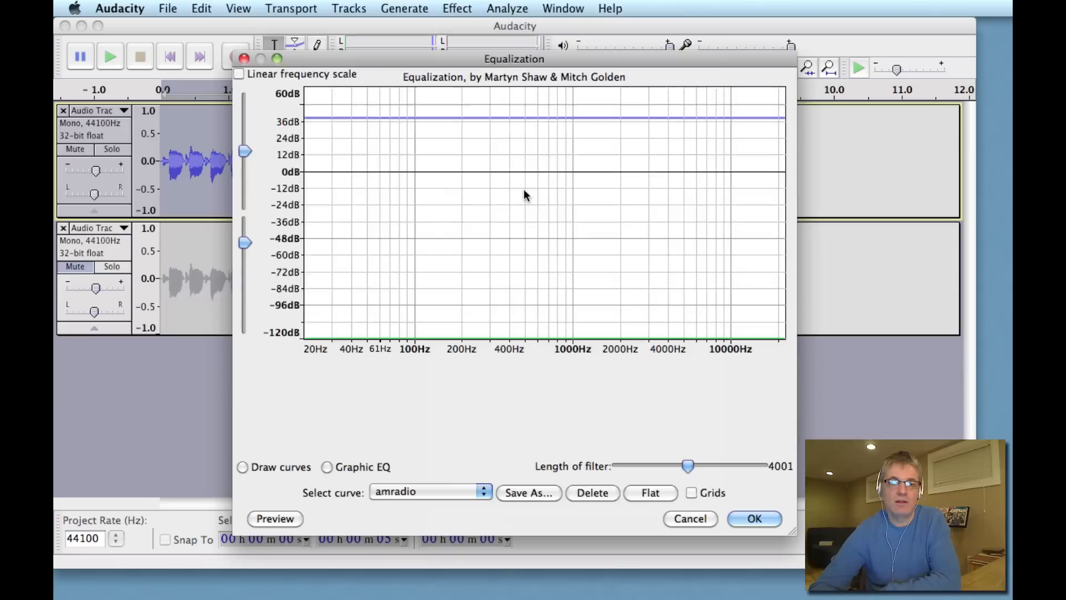
In Graphic EQ, flatten, then cut below 40 Hz, 150 Hz, 4 kHz; boost 60 Hz, 400 Hz, 2 kHz.
{"action": "left_click", "coordinate": [327, 466]}
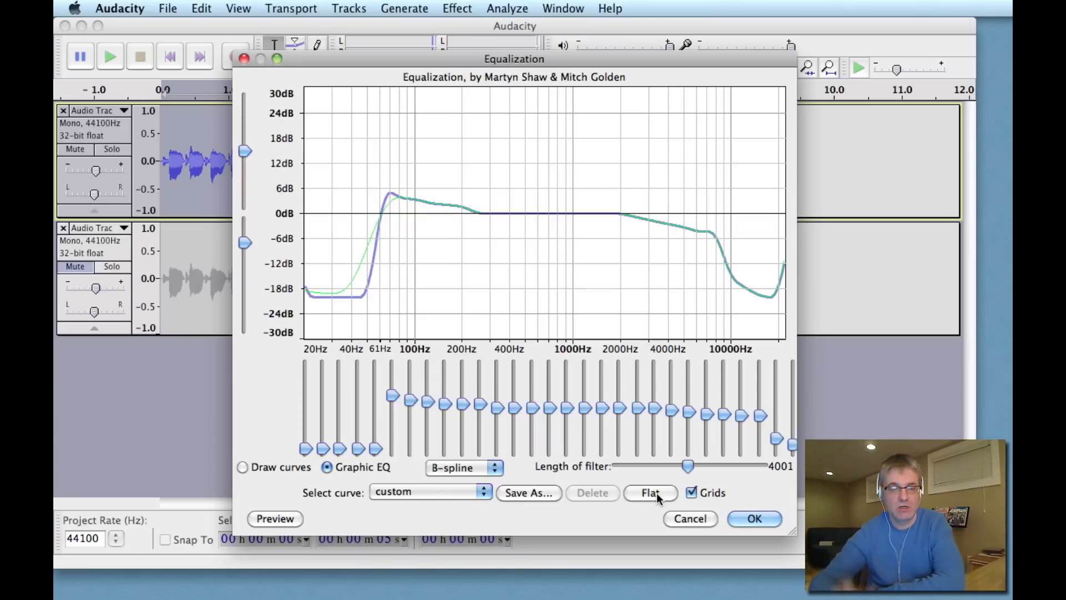
{"action": "left_click", "coordinate": [649, 493]}
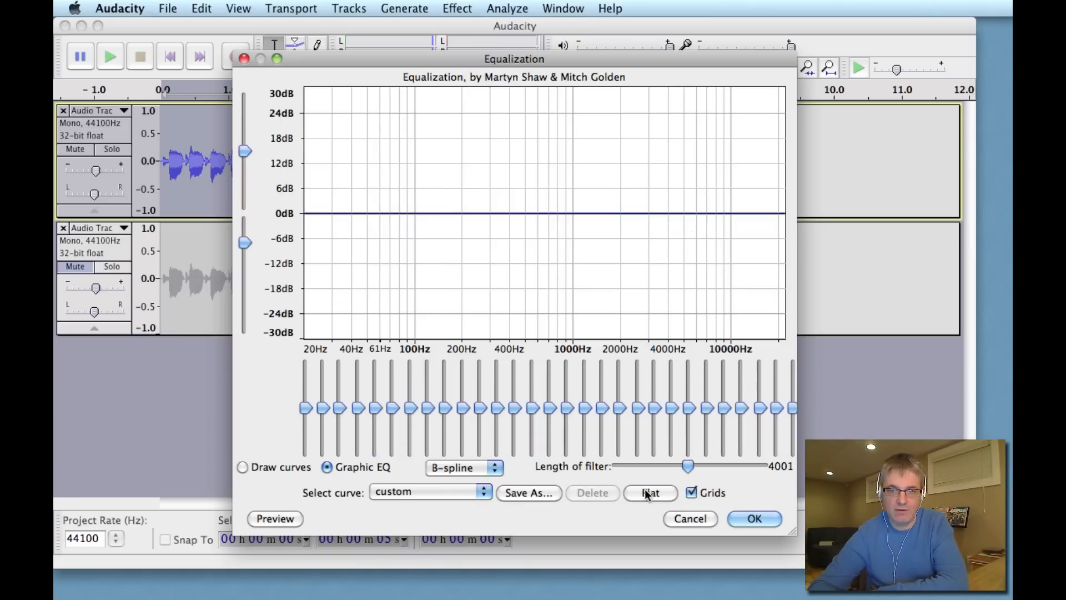
{"action": "left_click_drag", "start_coordinate": [322, 407], "coordinate": [321, 421]}
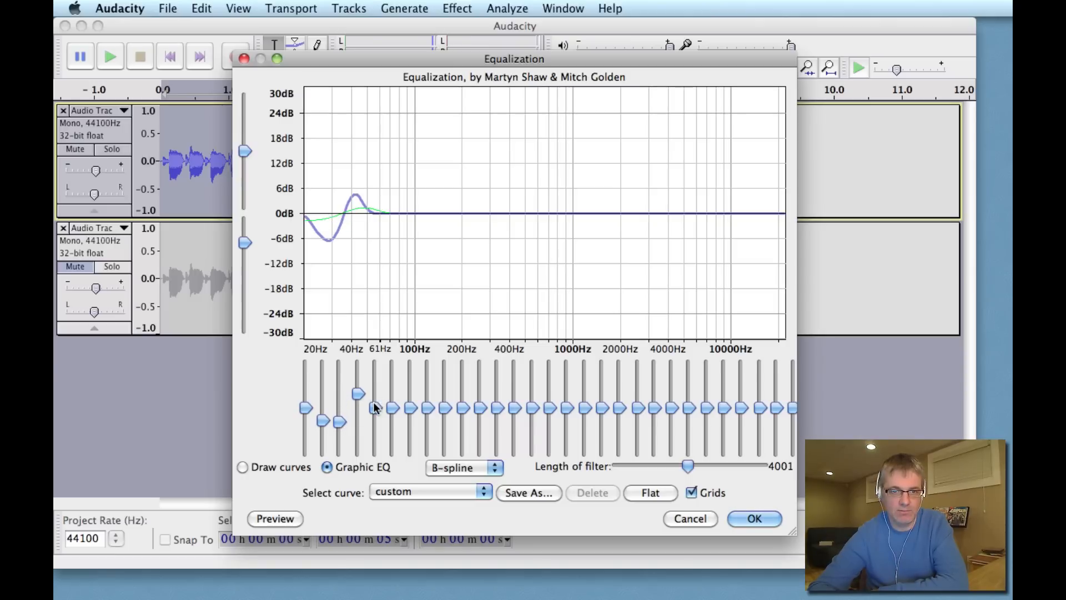
{"action": "left_click_drag", "start_coordinate": [374, 408], "coordinate": [391, 394]}
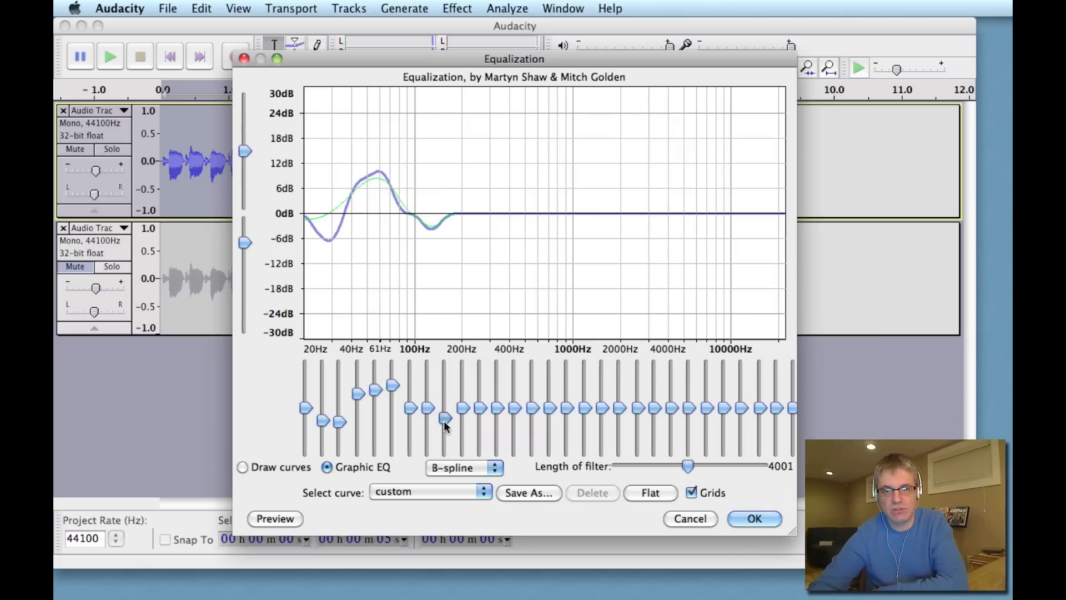
{"action": "left_click_drag", "start_coordinate": [445, 420], "coordinate": [462, 421]}
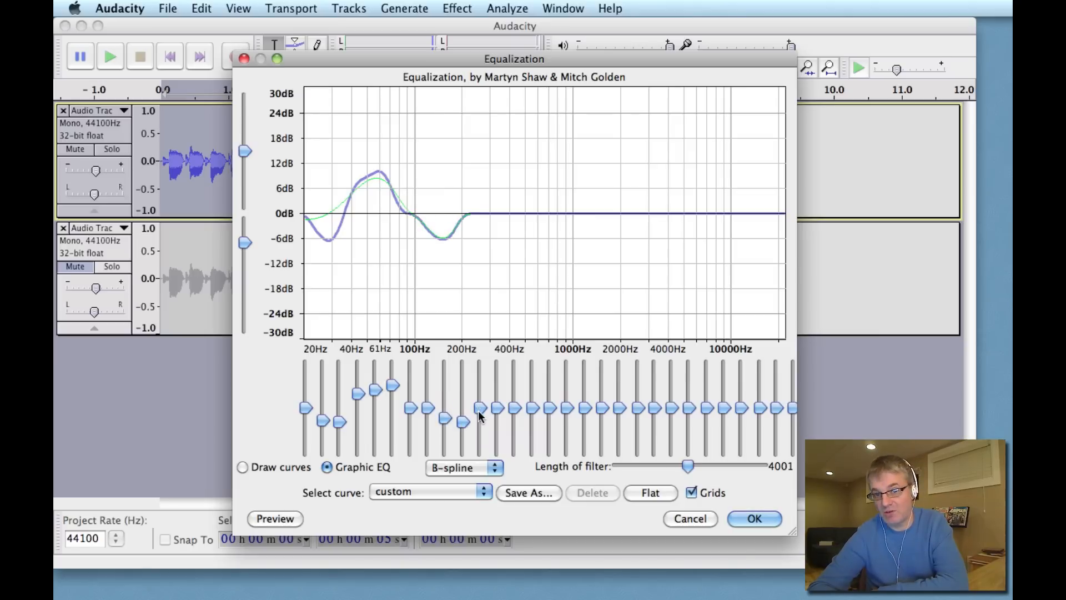
{"action": "left_click_drag", "start_coordinate": [496, 421], "coordinate": [497, 398]}
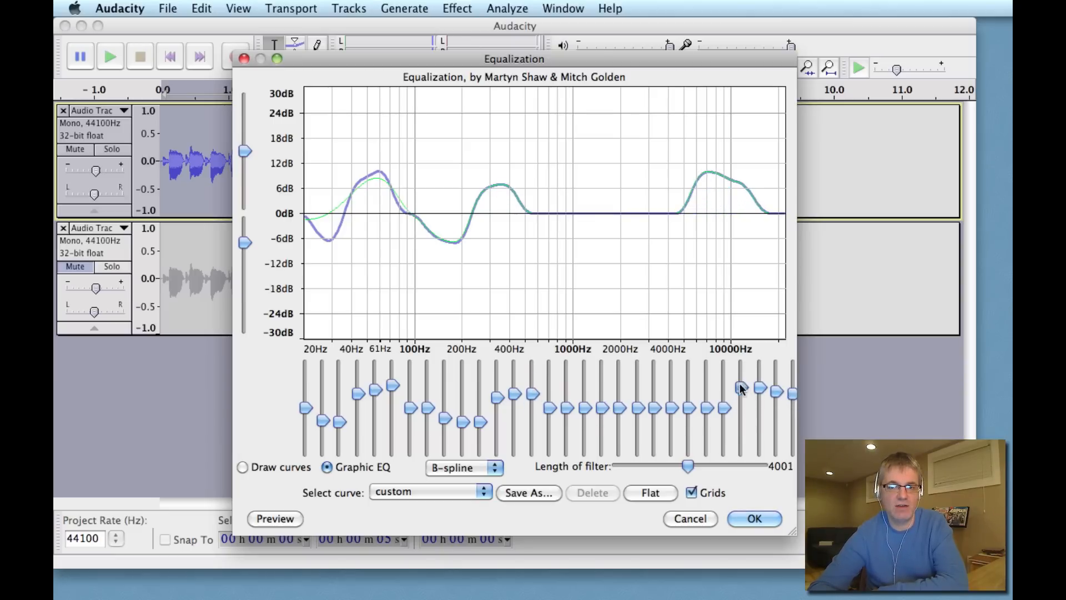
{"action": "left_click_drag", "start_coordinate": [707, 387], "coordinate": [707, 415]}
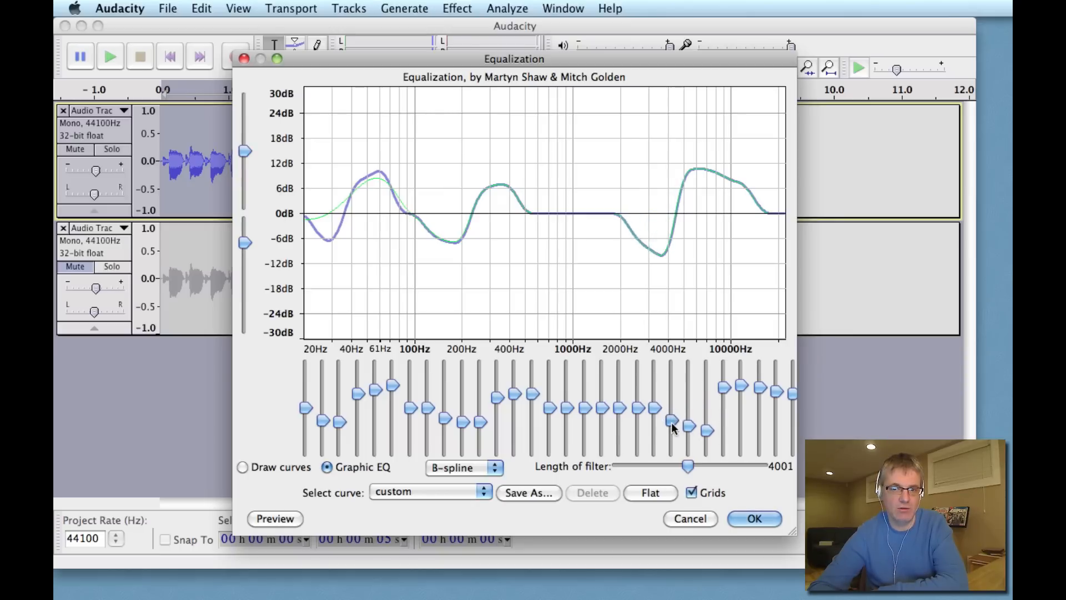
{"action": "left_click_drag", "start_coordinate": [654, 421], "coordinate": [654, 391]}
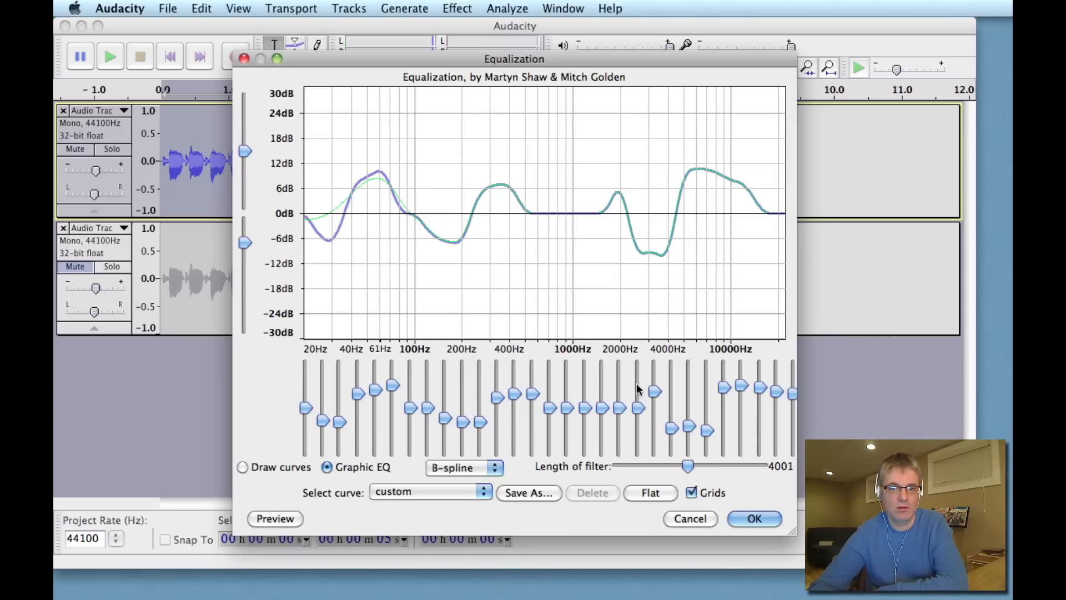
{"action": "left_click_drag", "start_coordinate": [635, 408], "coordinate": [618, 393]}
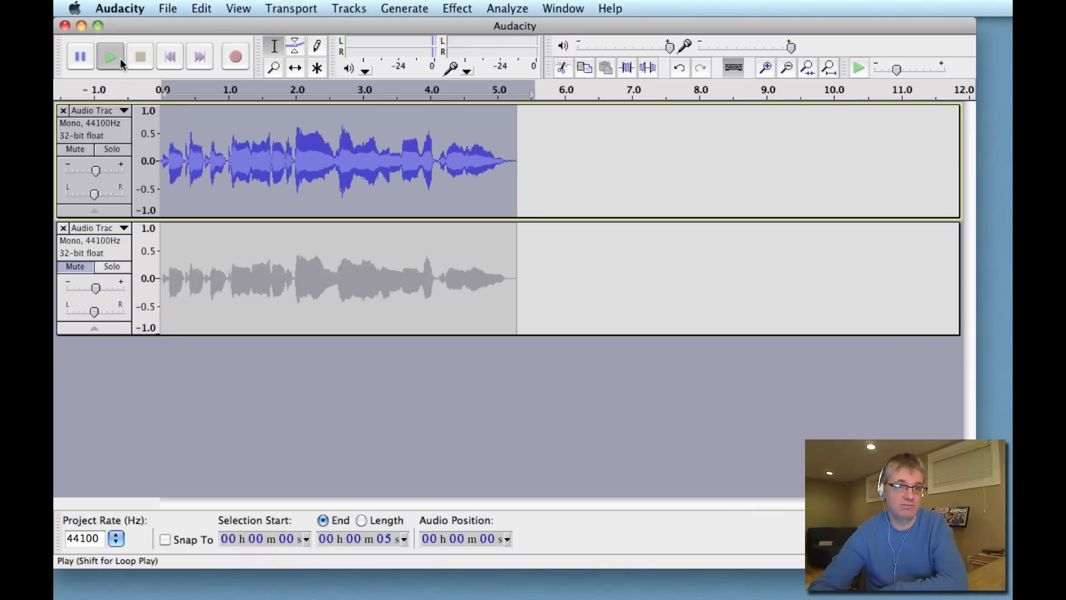
Play back the equalized vocal, stop it, and undo the equalization.
{"action": "left_click", "coordinate": [109, 56]}
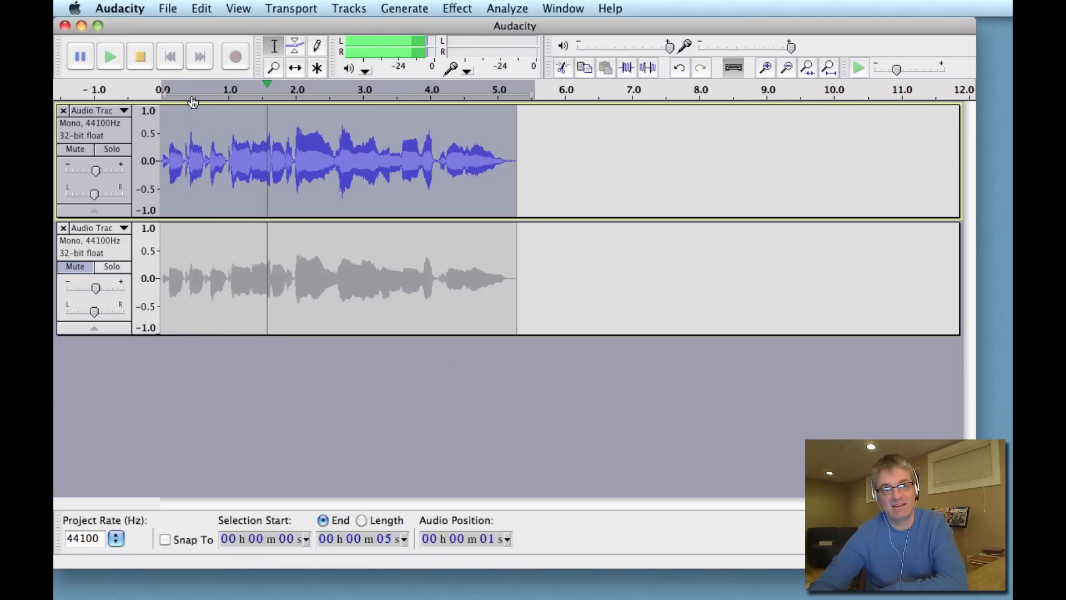
{"action": "left_click", "coordinate": [140, 55]}
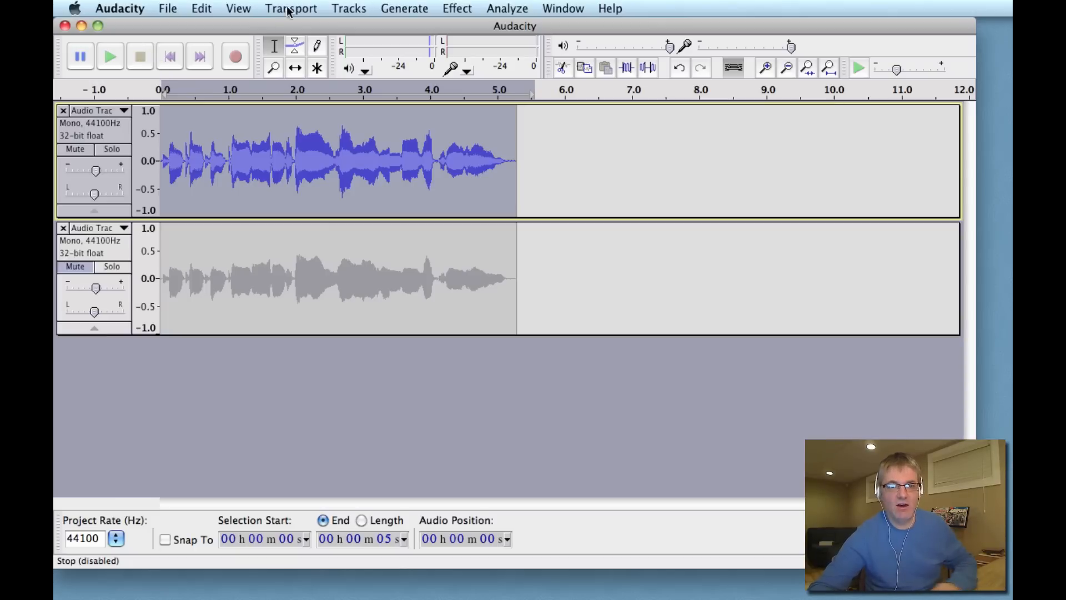
{"action": "left_click", "coordinate": [201, 8]}
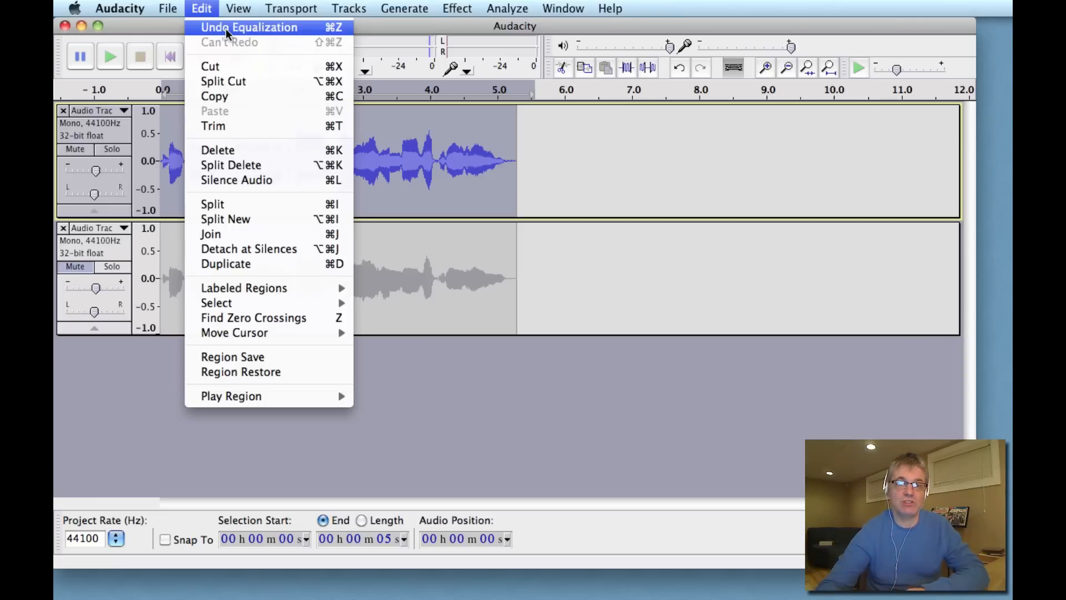
{"action": "left_click", "coordinate": [248, 28]}
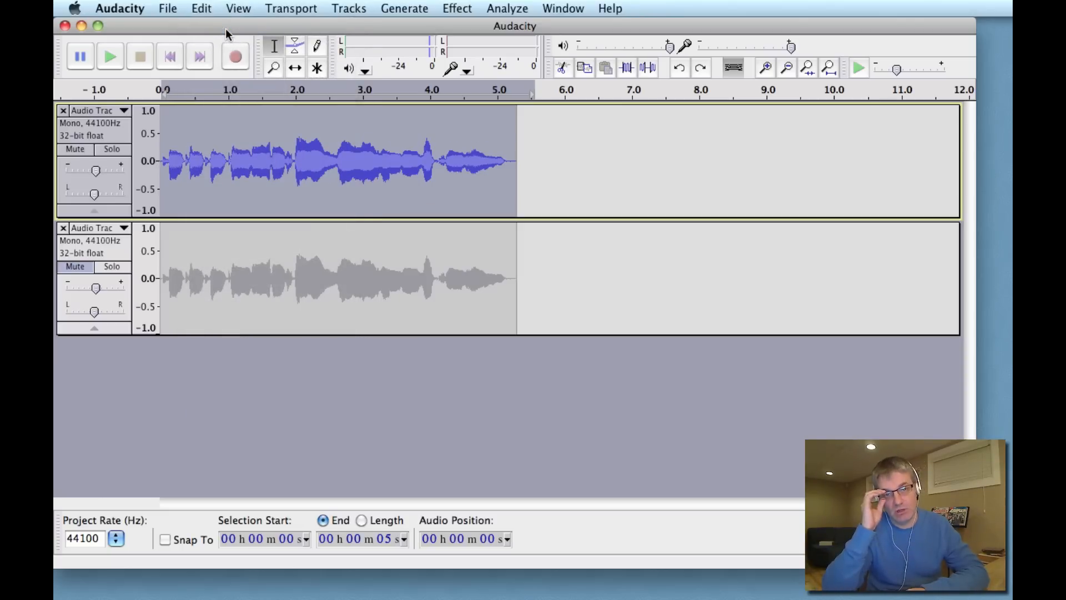
{"action": "left_click", "coordinate": [456, 9]}
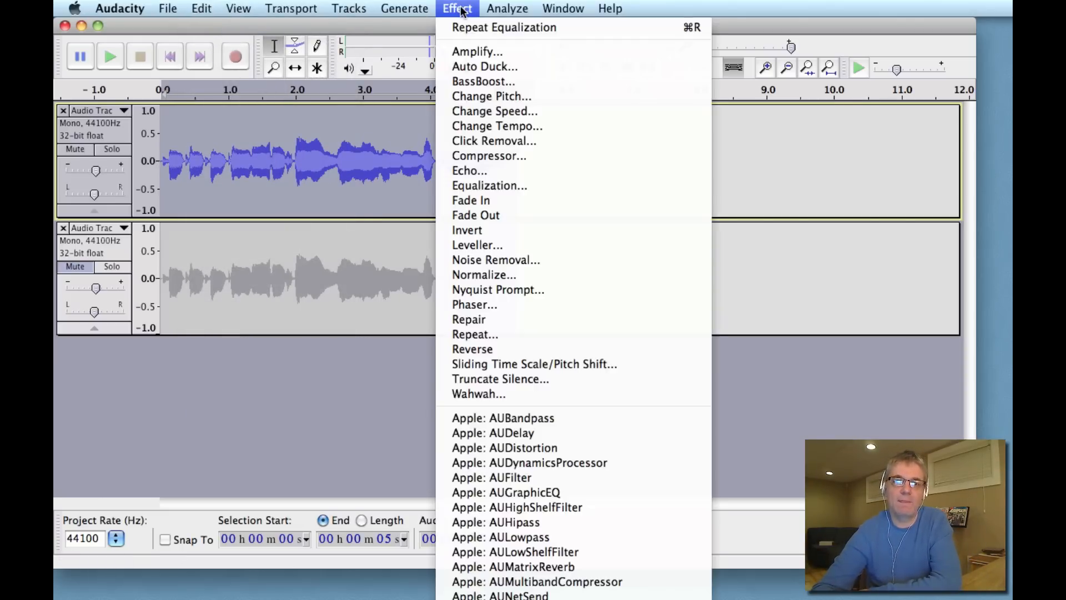
Apply the EMI 78 equalization preset curve to the first vocal track.
{"action": "left_click", "coordinate": [489, 185]}
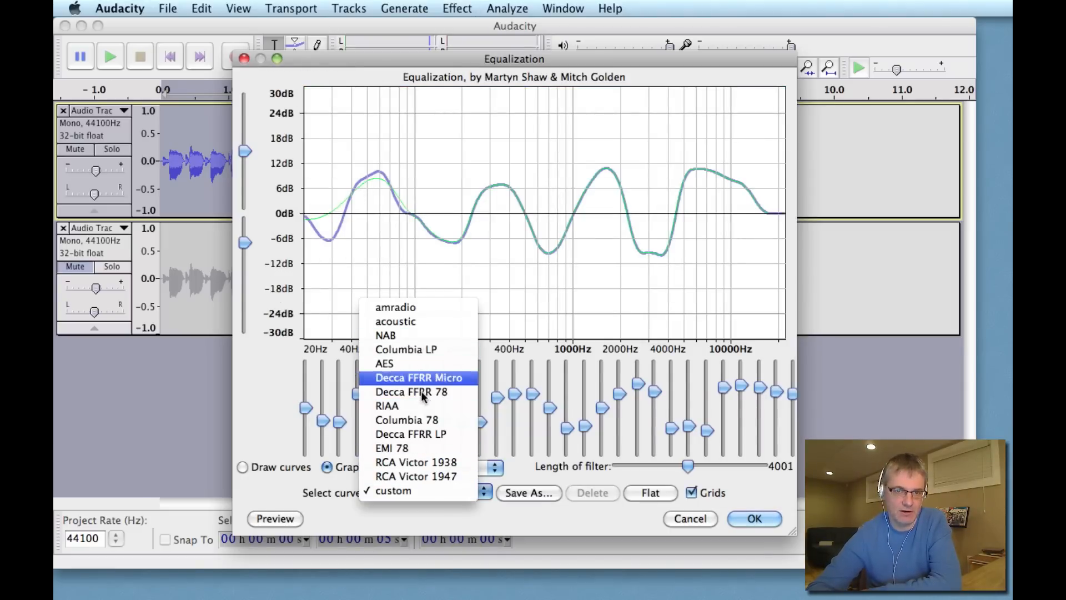
{"action": "mouse_move", "coordinate": [410, 377]}
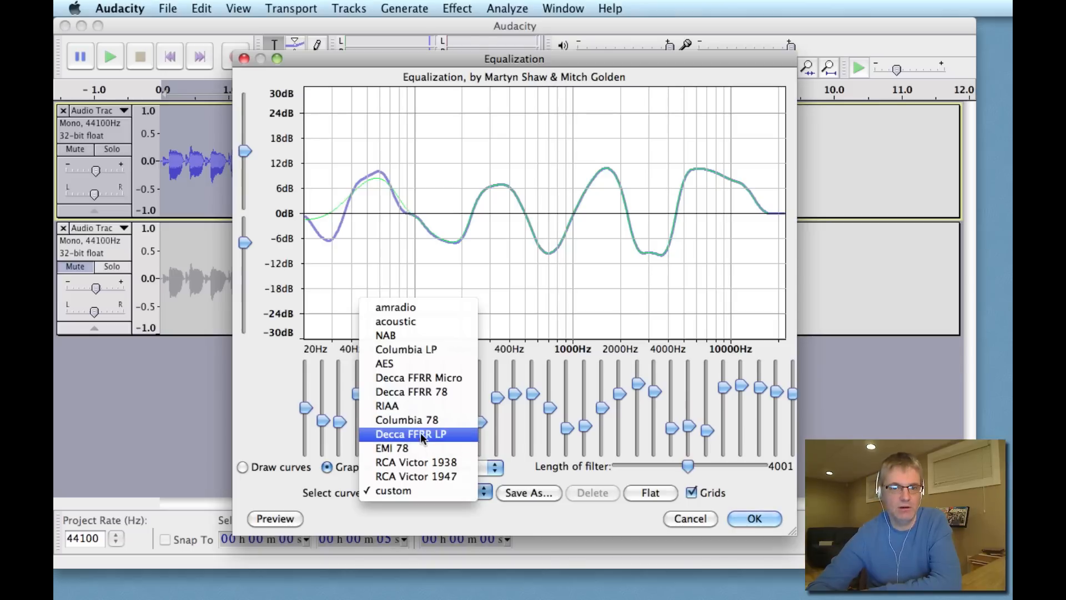
{"action": "mouse_move", "coordinate": [418, 448]}
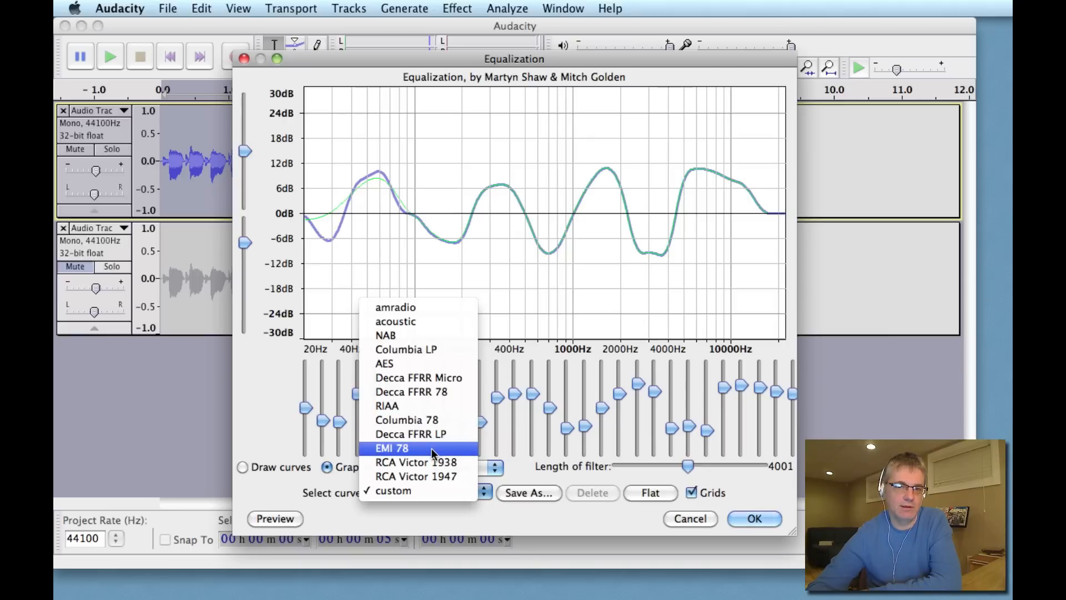
{"action": "left_click", "coordinate": [391, 447]}
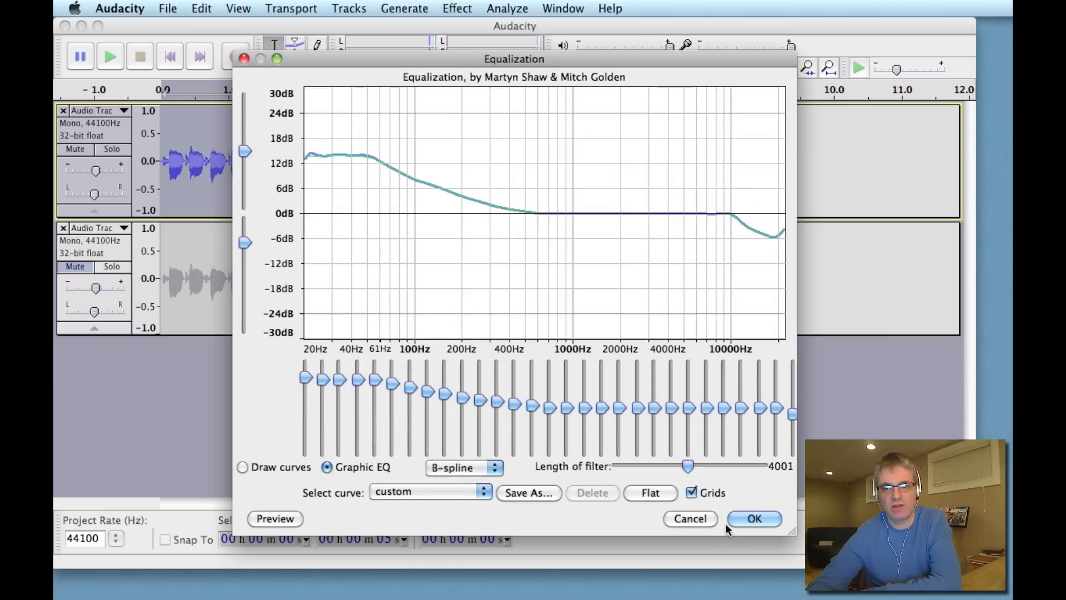
{"action": "left_click", "coordinate": [754, 518]}
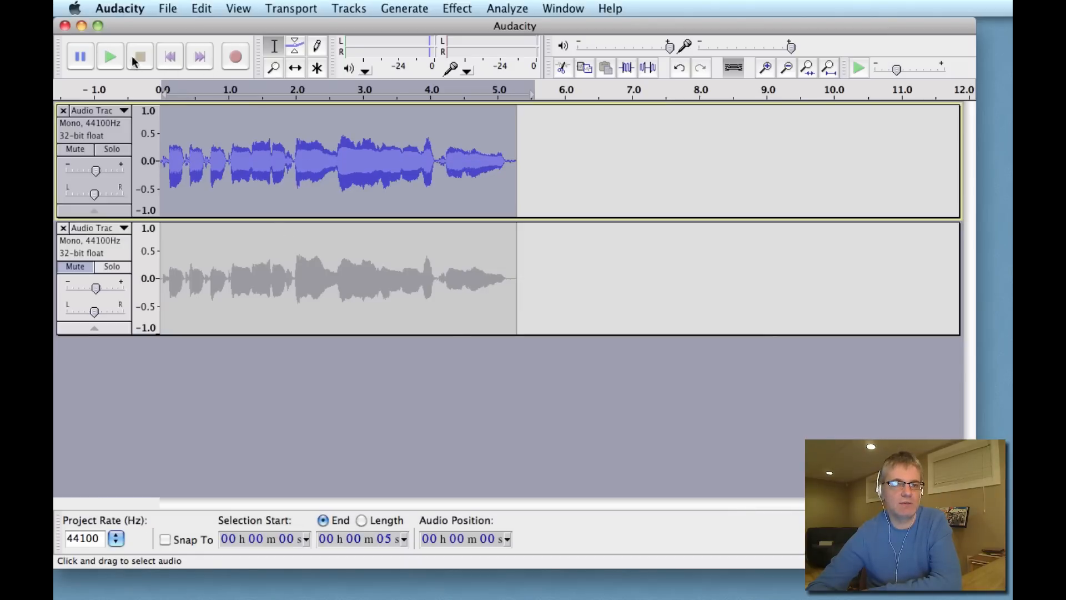
Play and stop the EMI 78-equalized vocal, undo the equalization, and play again.
{"action": "left_click", "coordinate": [109, 56]}
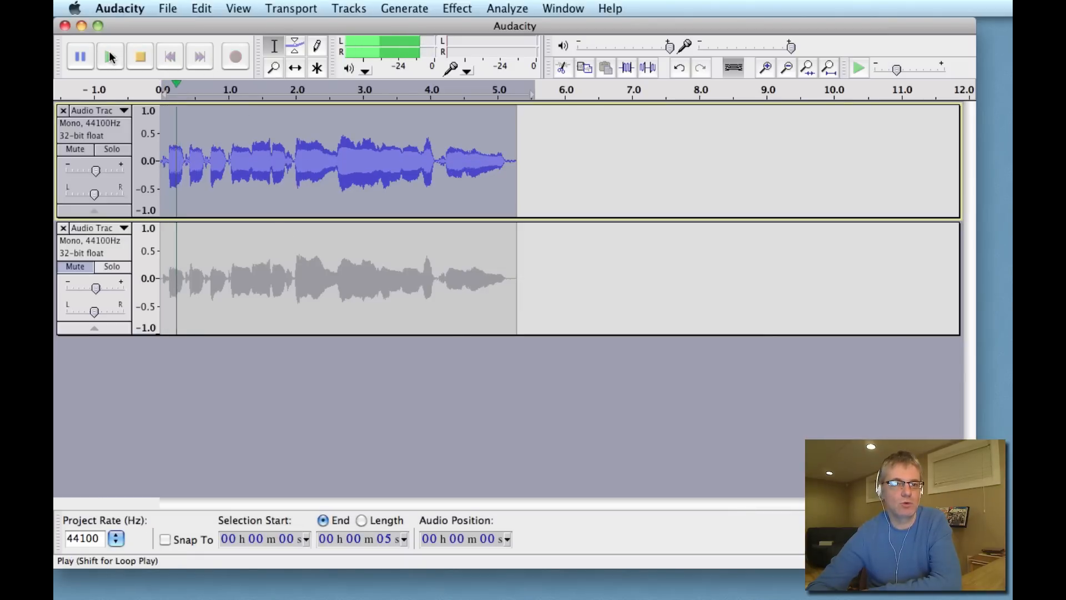
{"action": "left_click", "coordinate": [140, 56]}
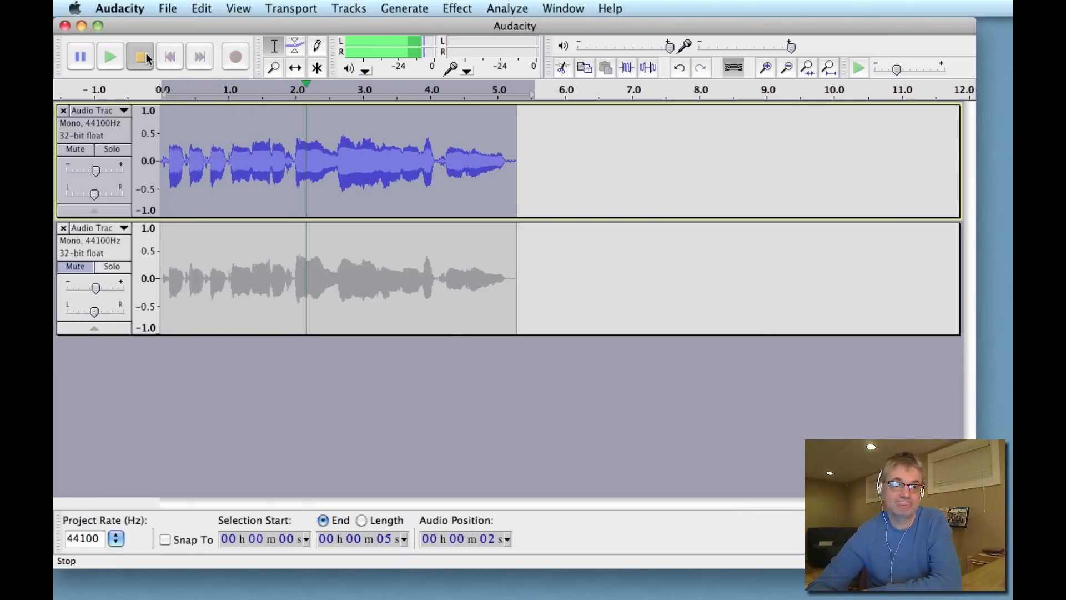
{"action": "left_click", "coordinate": [201, 9]}
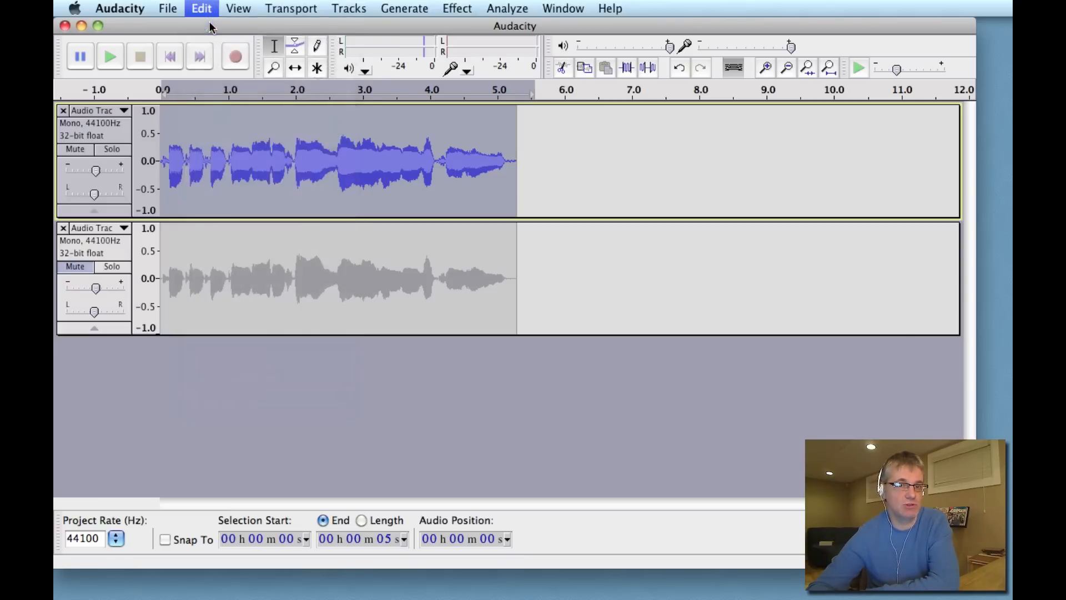
{"action": "left_click", "coordinate": [110, 56]}
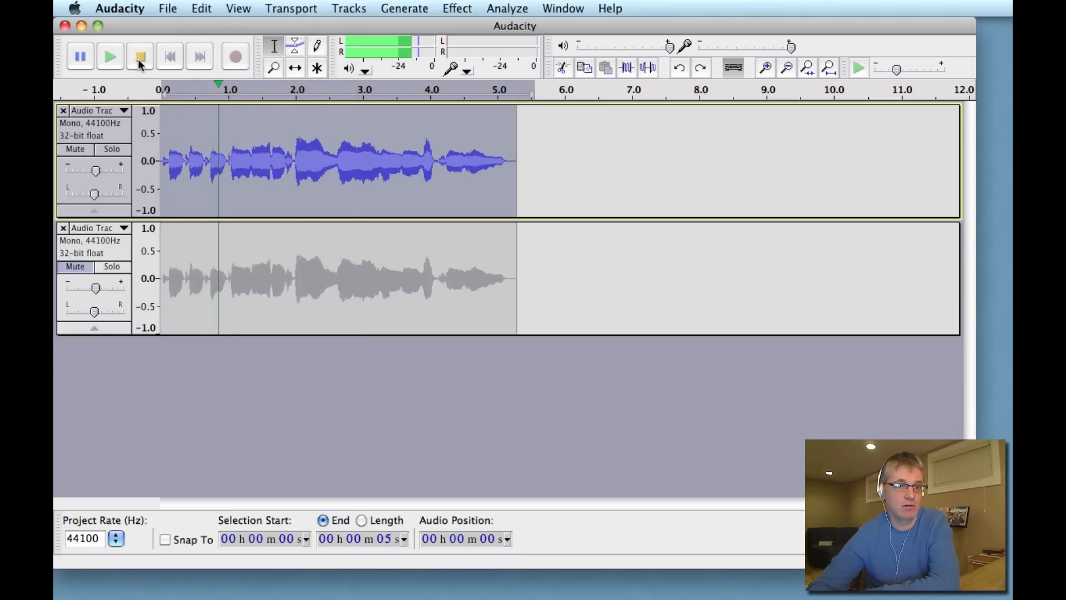